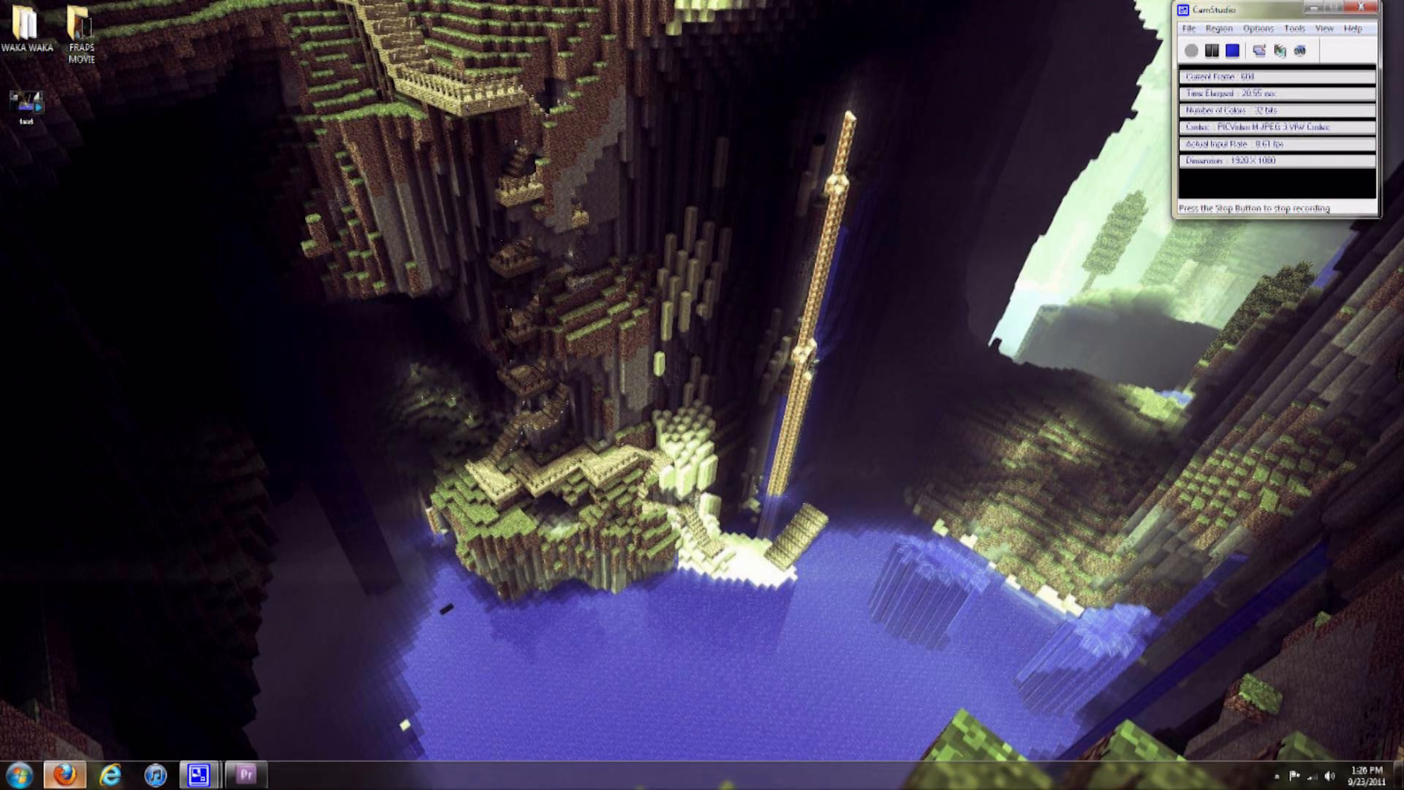
- Bring up Firefox on the Minecraft 1.9 prerelease post and scroll to the client jar download
{"action": "left_click", "coordinate": [62, 775]}
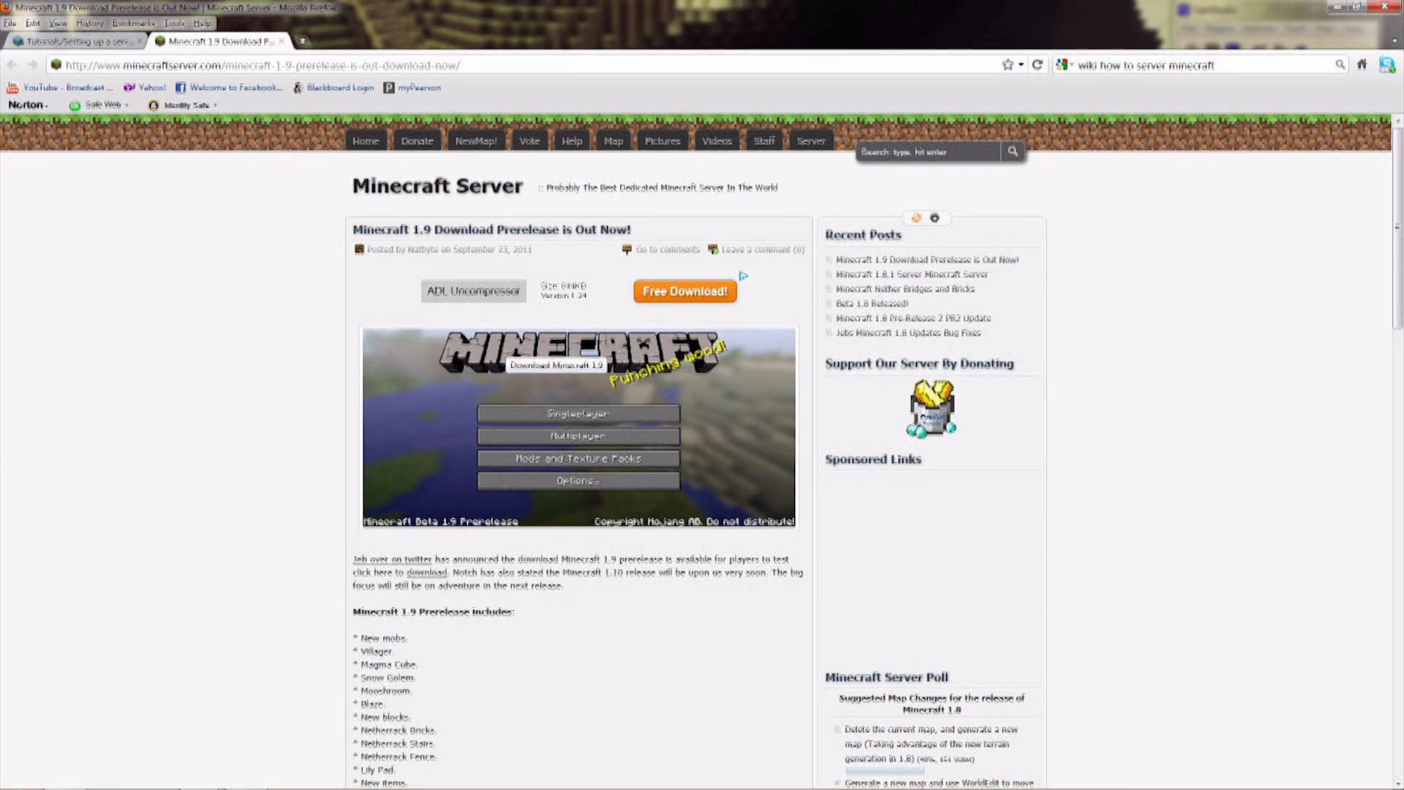
{"action": "scroll", "scroll_direction": "down", "scroll_amount": 3}
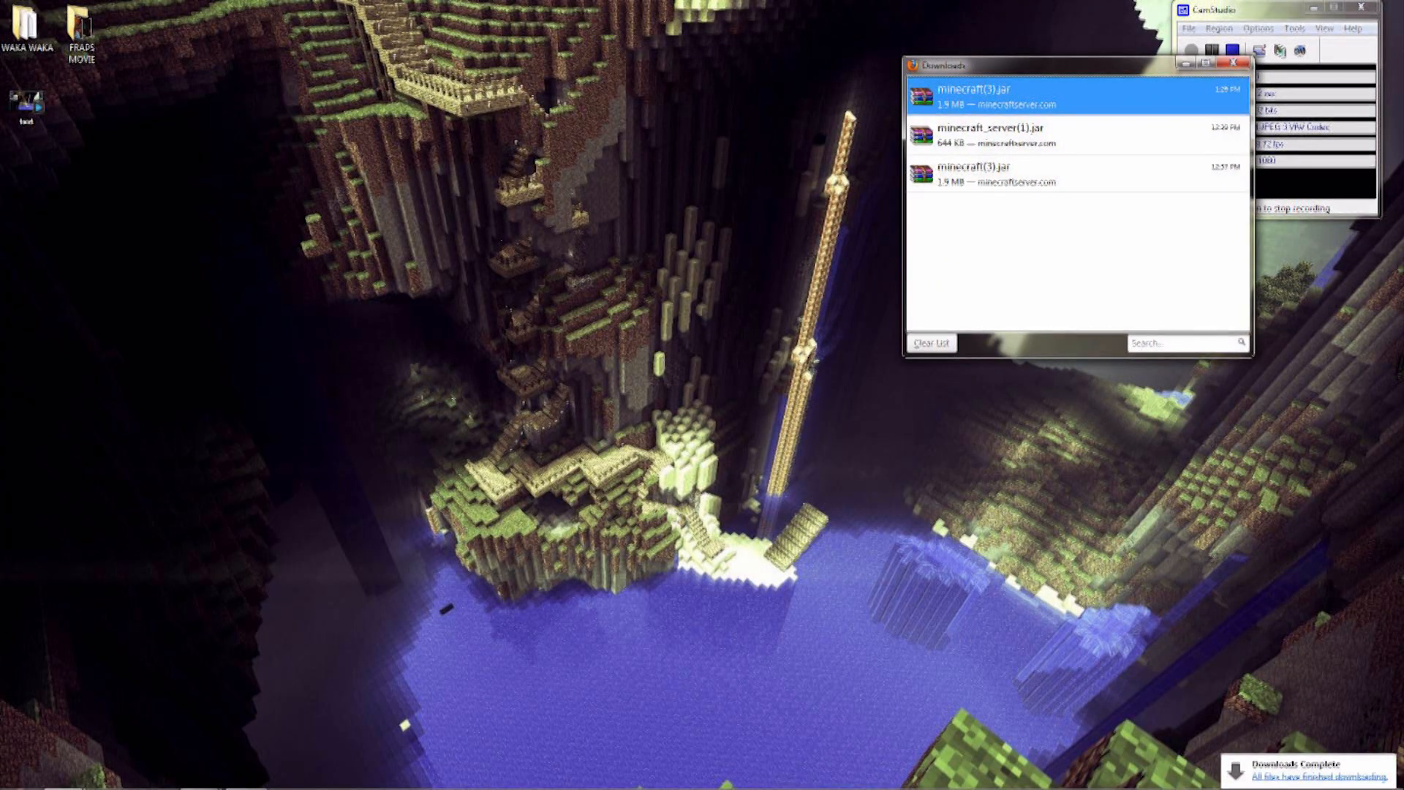
- Reach the .minecraft bin folder via a %appdata search from the Start menu
{"action": "left_click", "coordinate": [18, 774]}
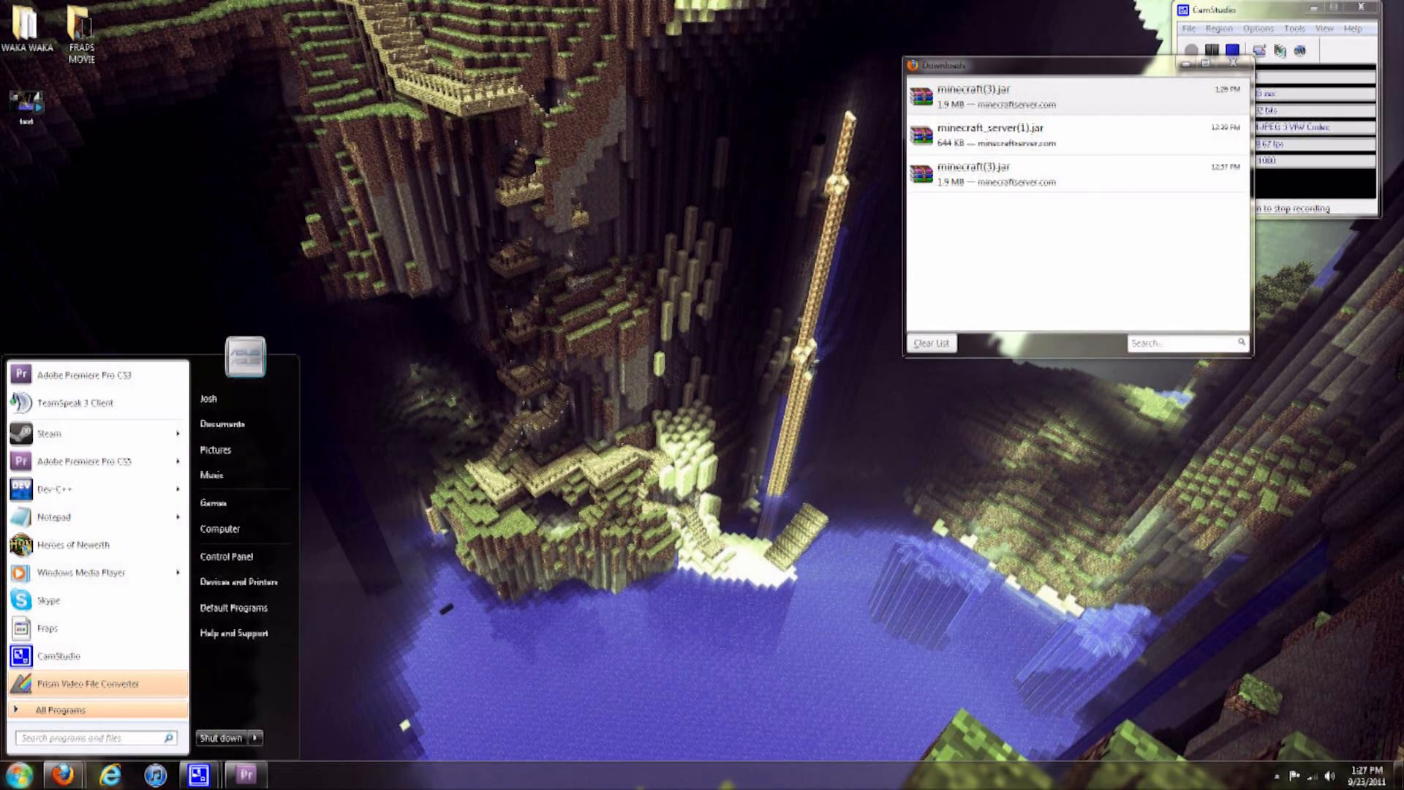
{"action": "type", "text": "%app"}
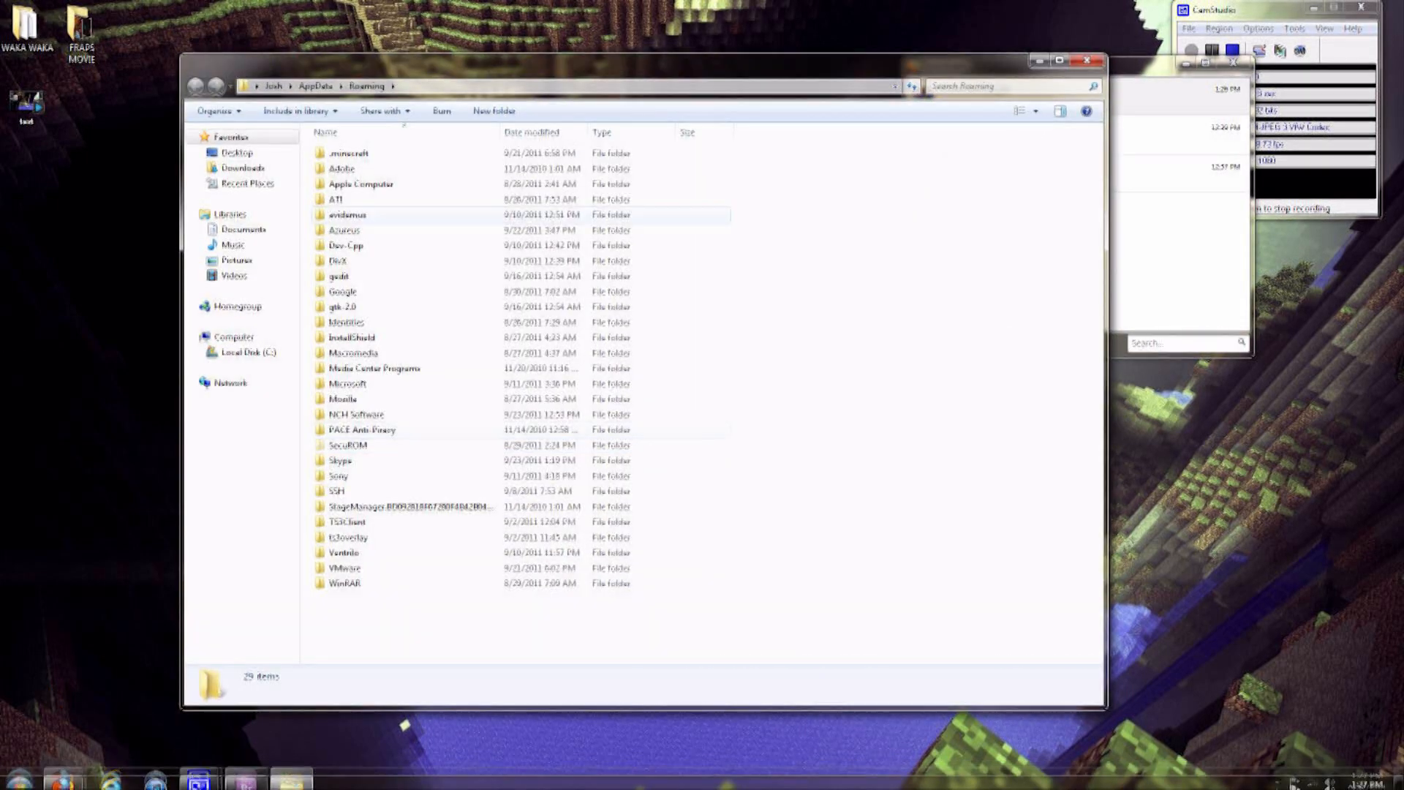
{"action": "double_click", "coordinate": [348, 152]}
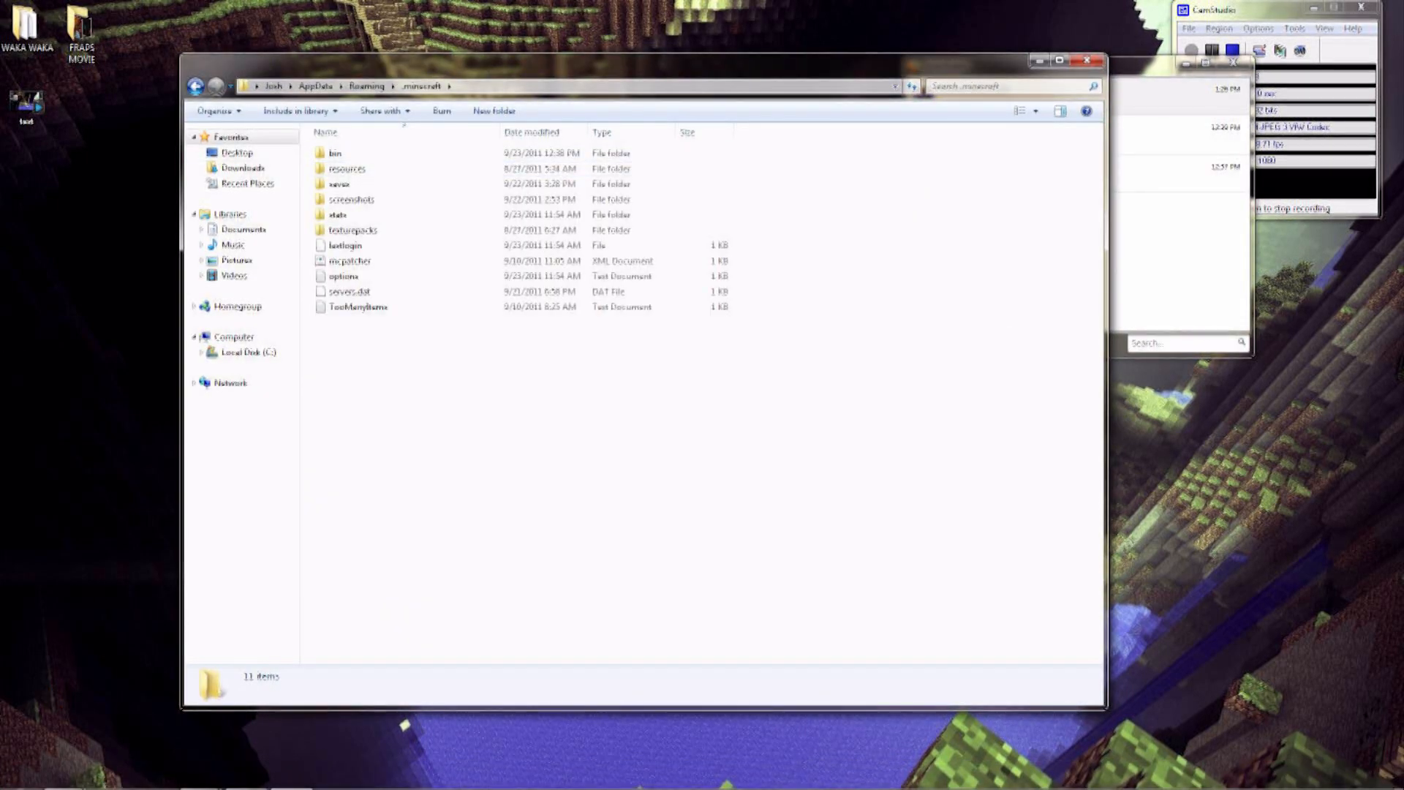
{"action": "double_click", "coordinate": [333, 152]}
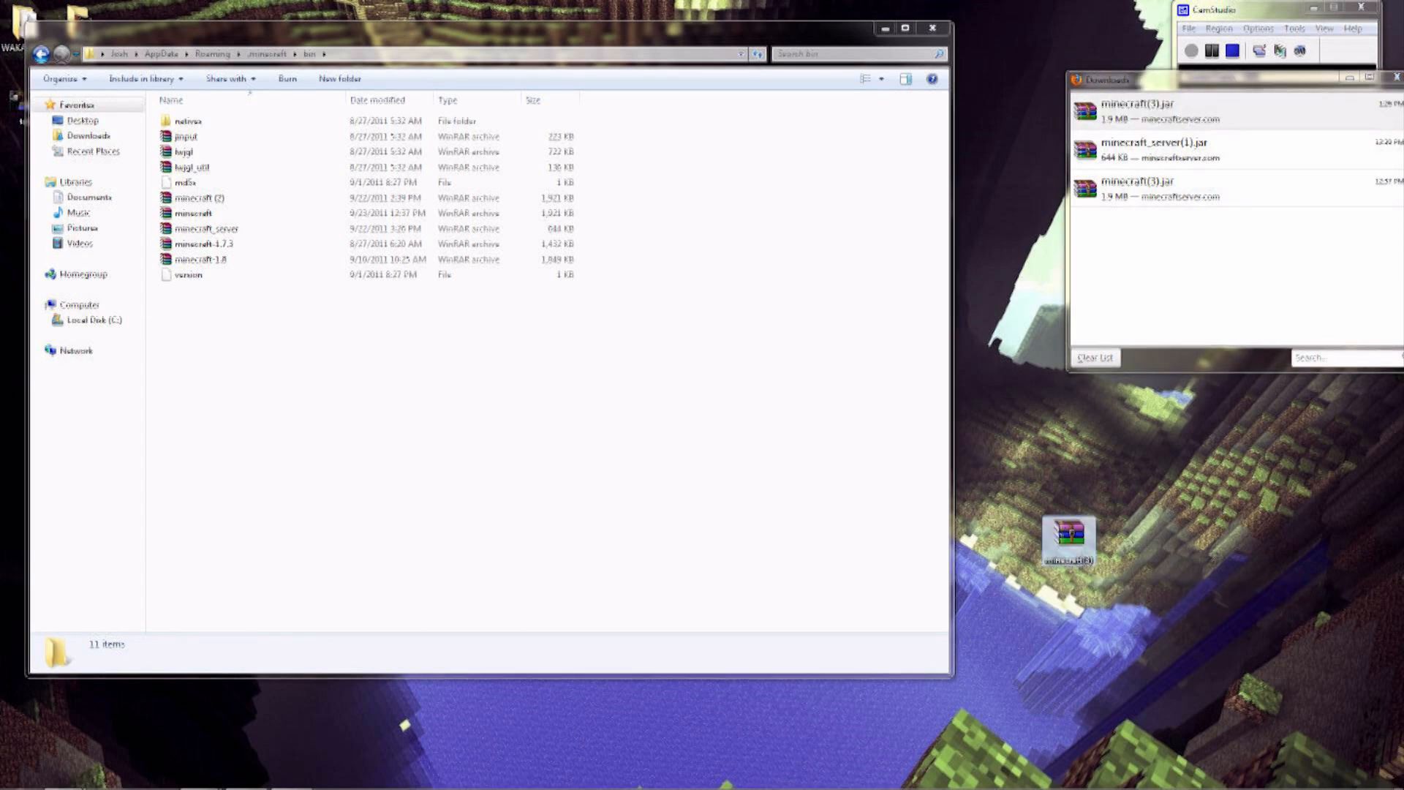
- Replace minecraft.jar in bin with the downloaded 1.9 jar and close the folder
{"action": "right_click", "coordinate": [1067, 541]}
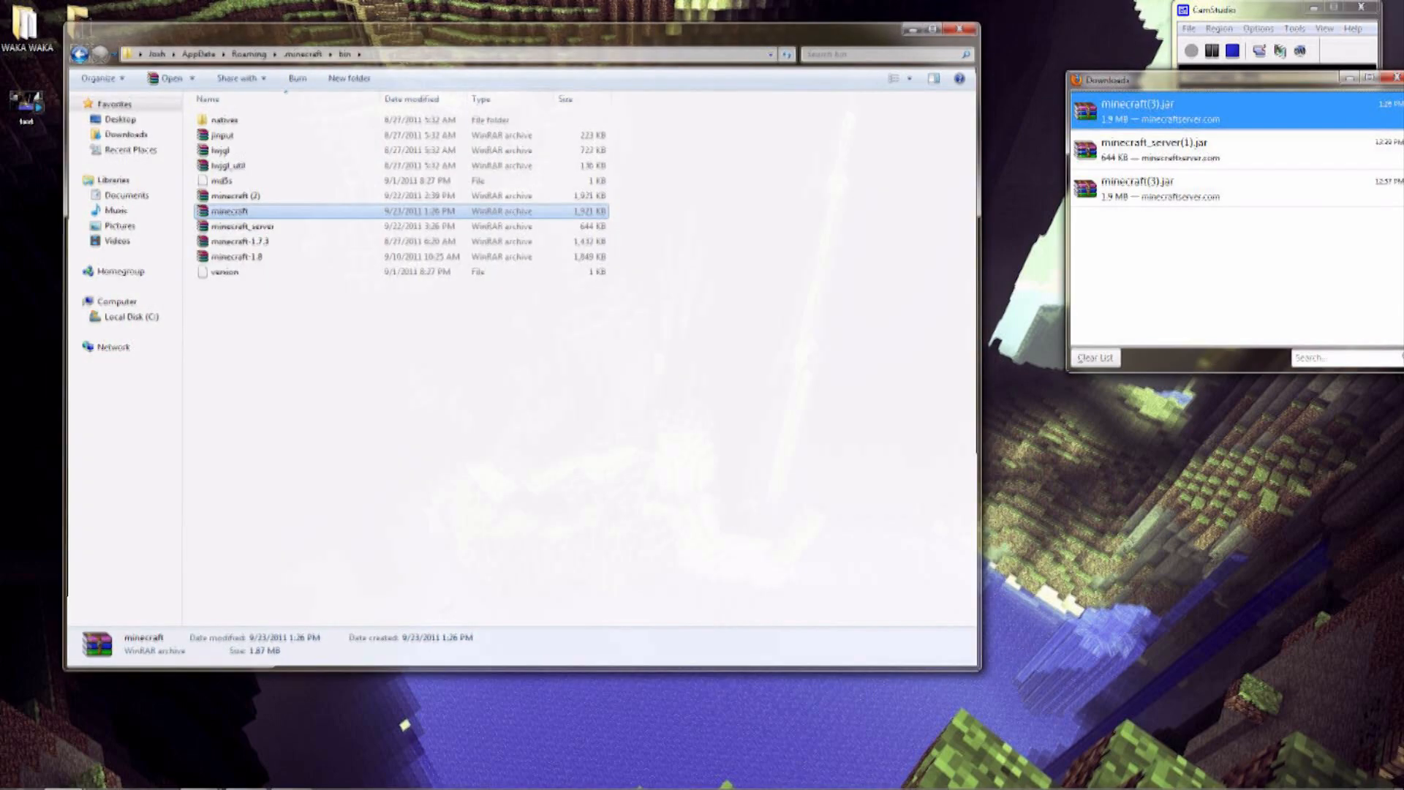
{"action": "left_click", "coordinate": [965, 30]}
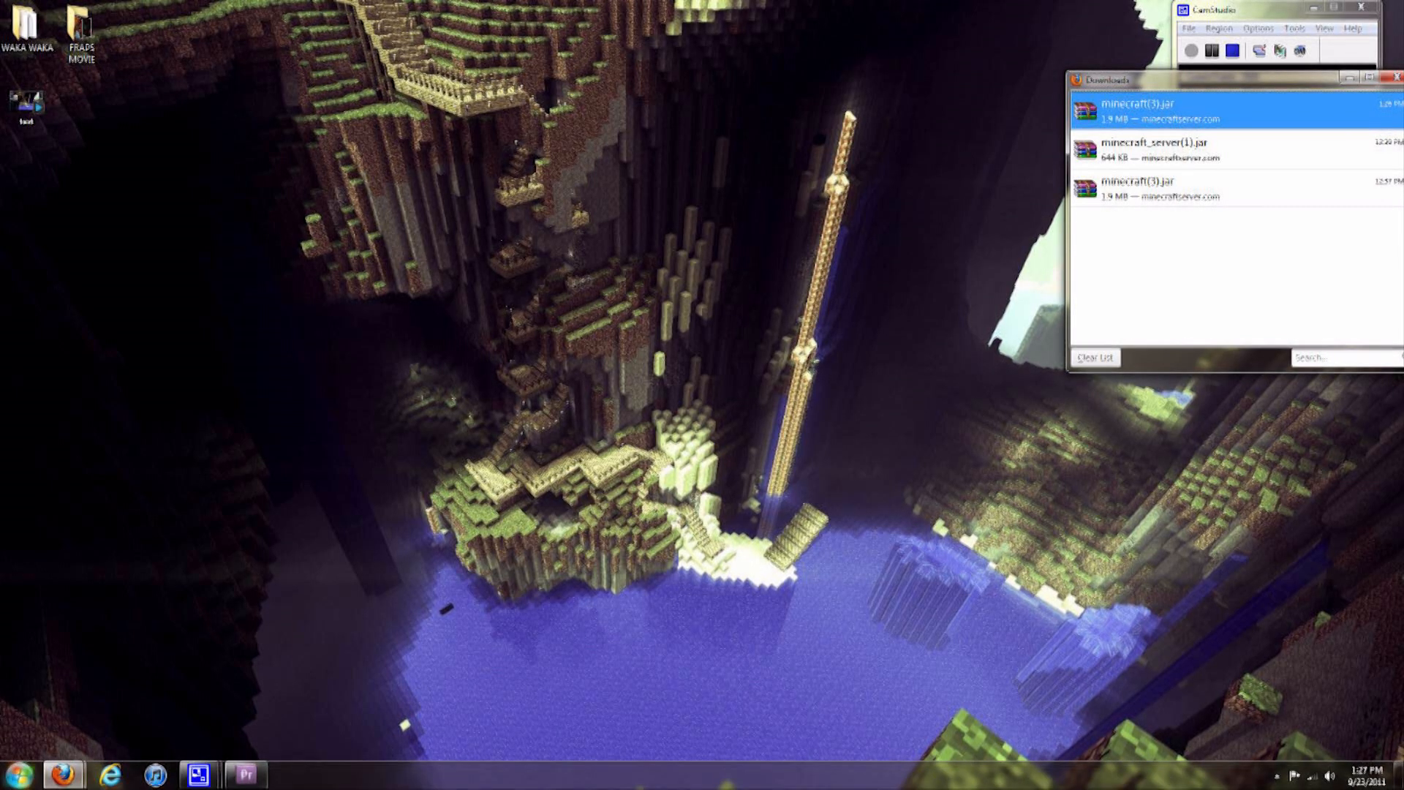
- Browse from Computer through Local Disk (C:) and Users into the user's home folder
{"action": "left_click", "coordinate": [22, 772]}
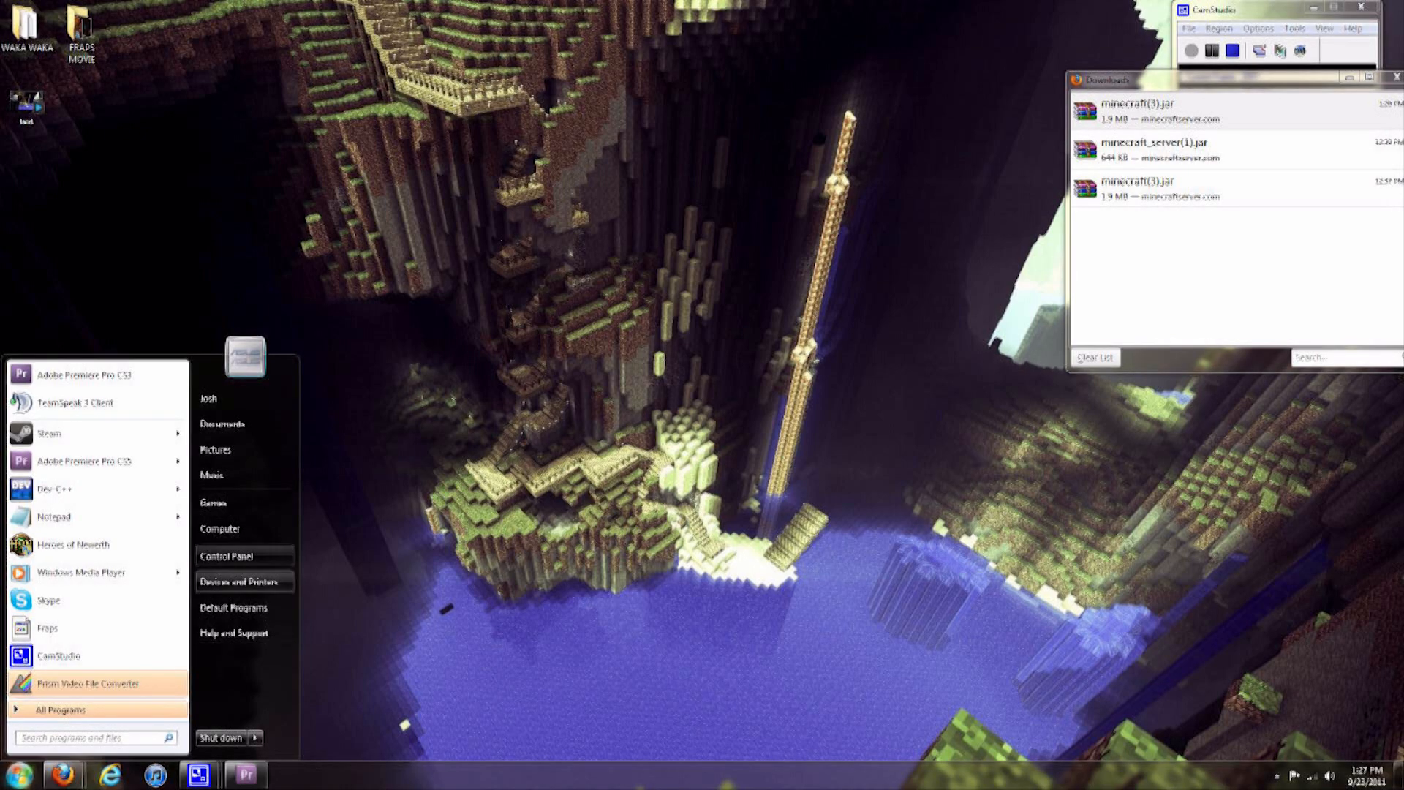
{"action": "left_click", "coordinate": [219, 528]}
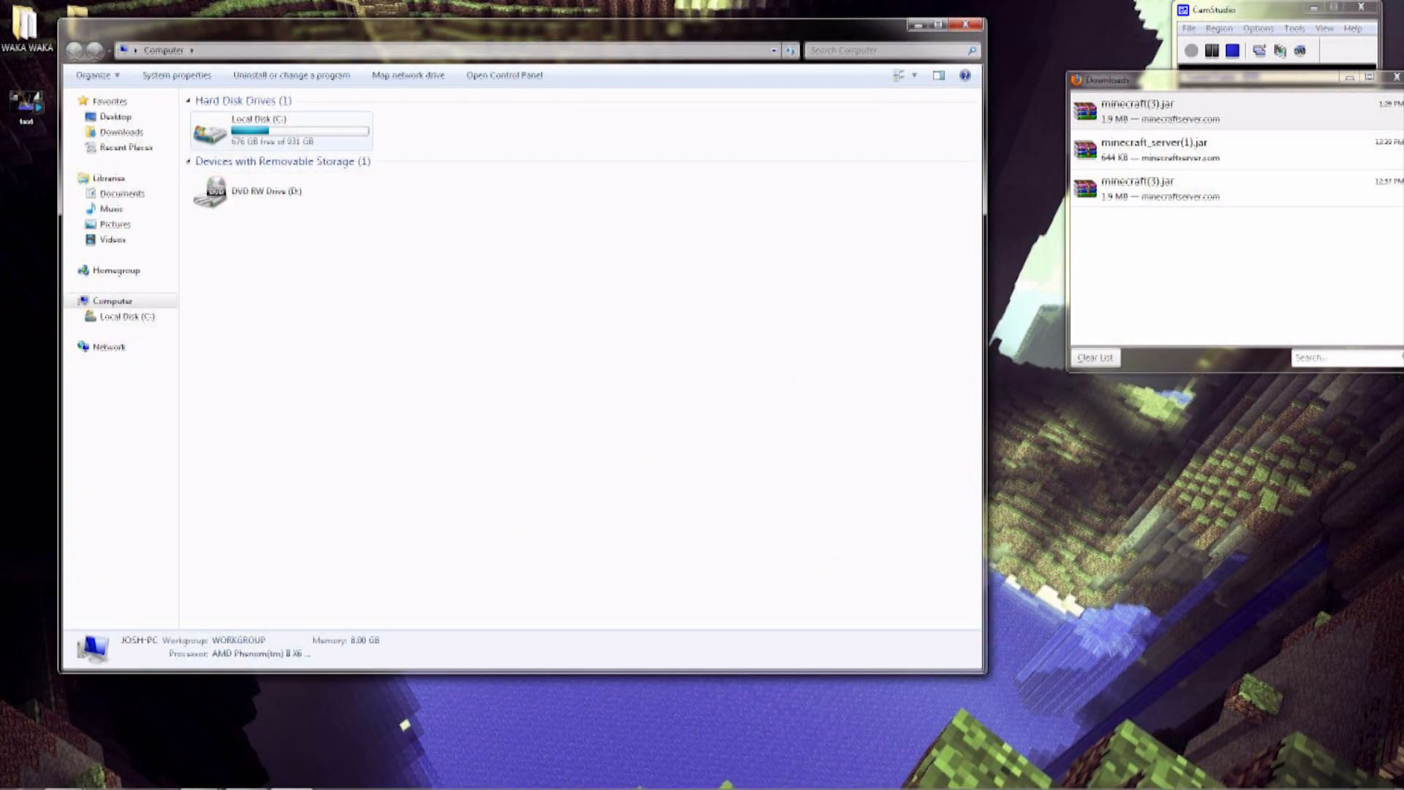
{"action": "left_click", "coordinate": [282, 130]}
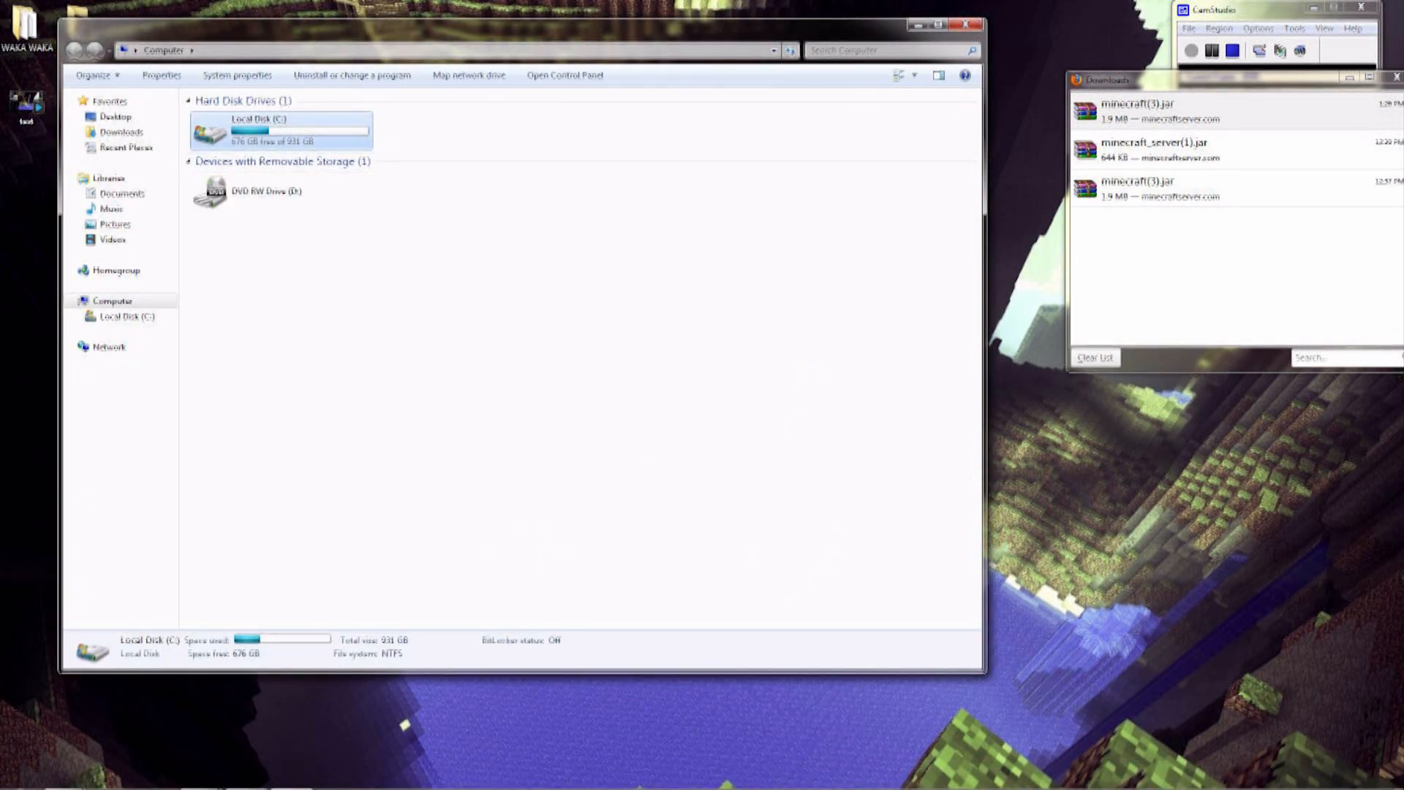
{"action": "double_click", "coordinate": [280, 130]}
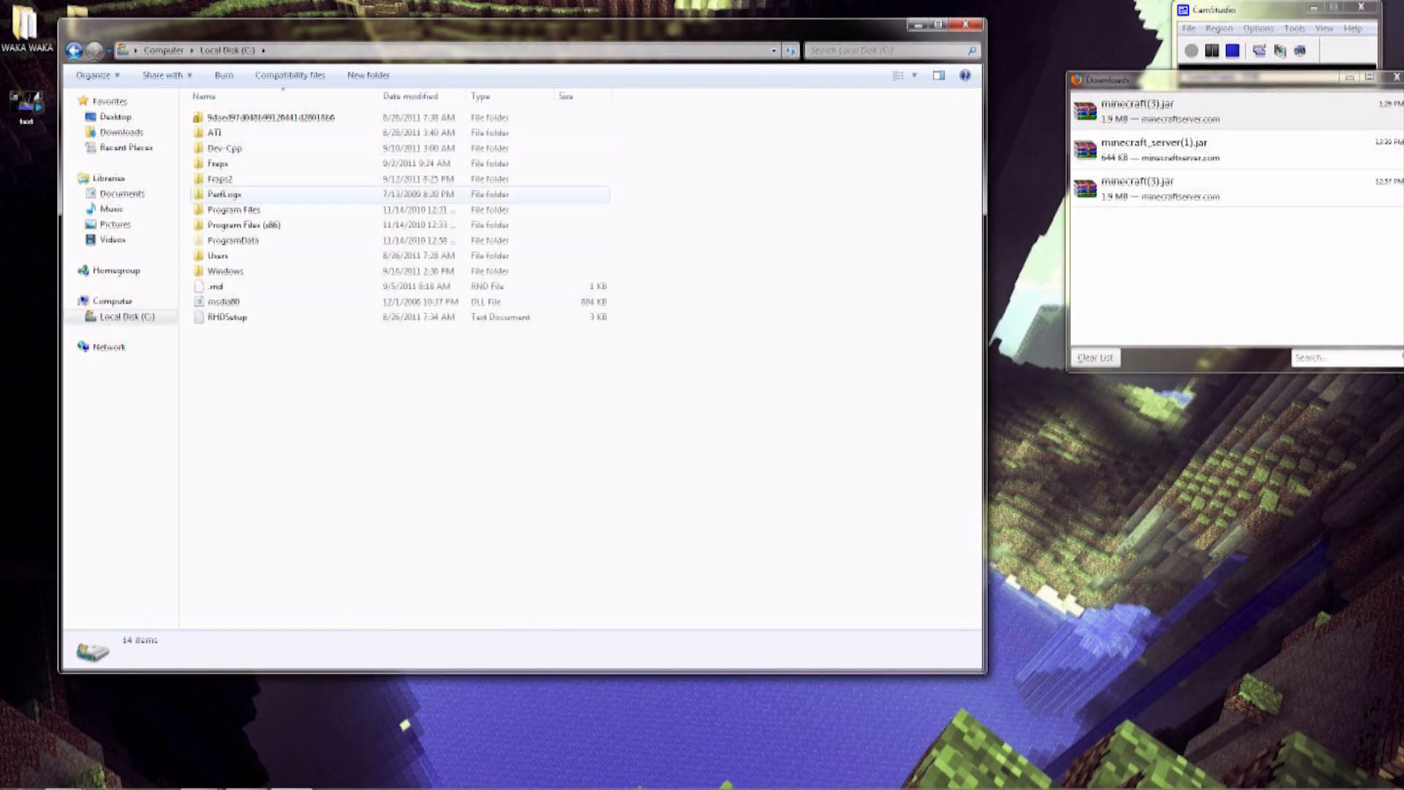
{"action": "double_click", "coordinate": [216, 255]}
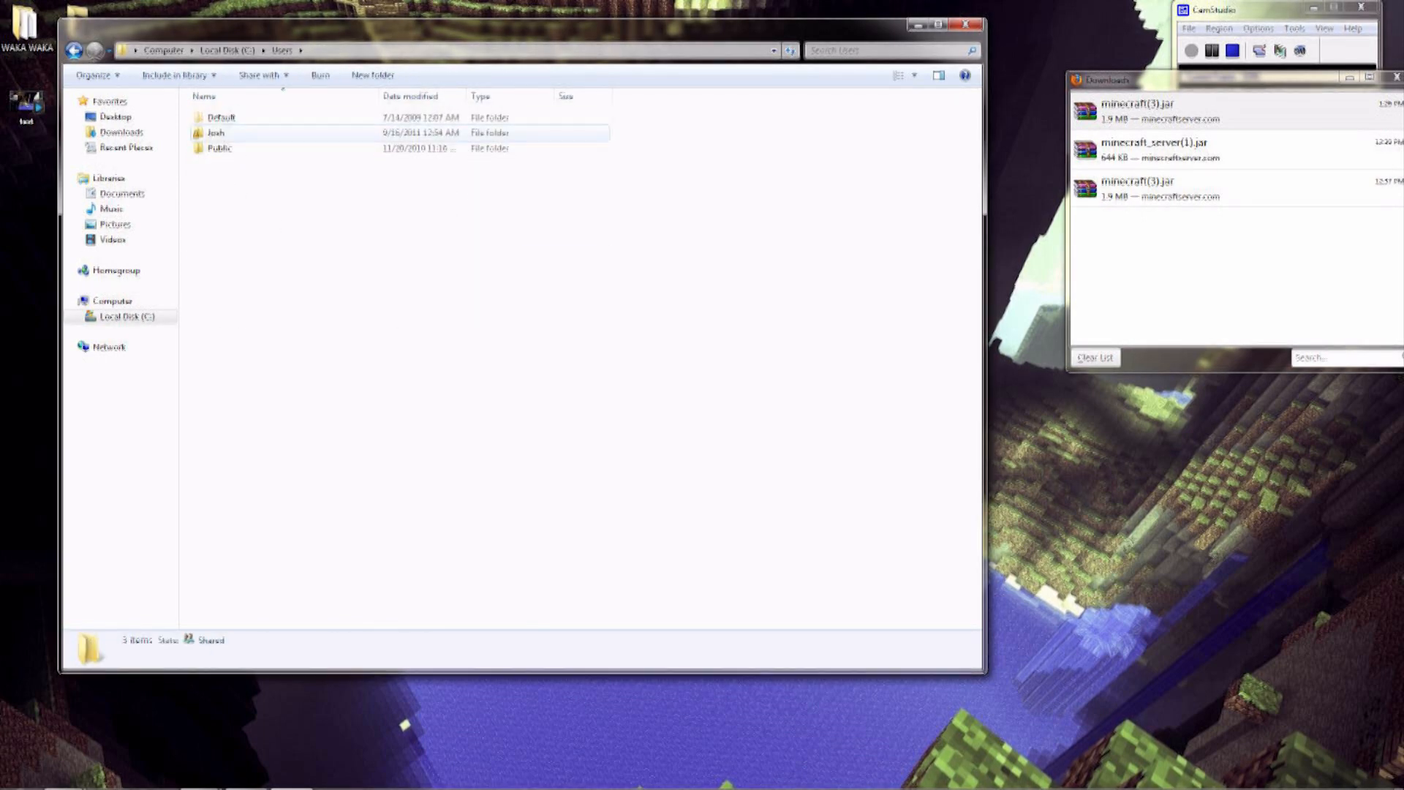
{"action": "mouse_move", "coordinate": [215, 133]}
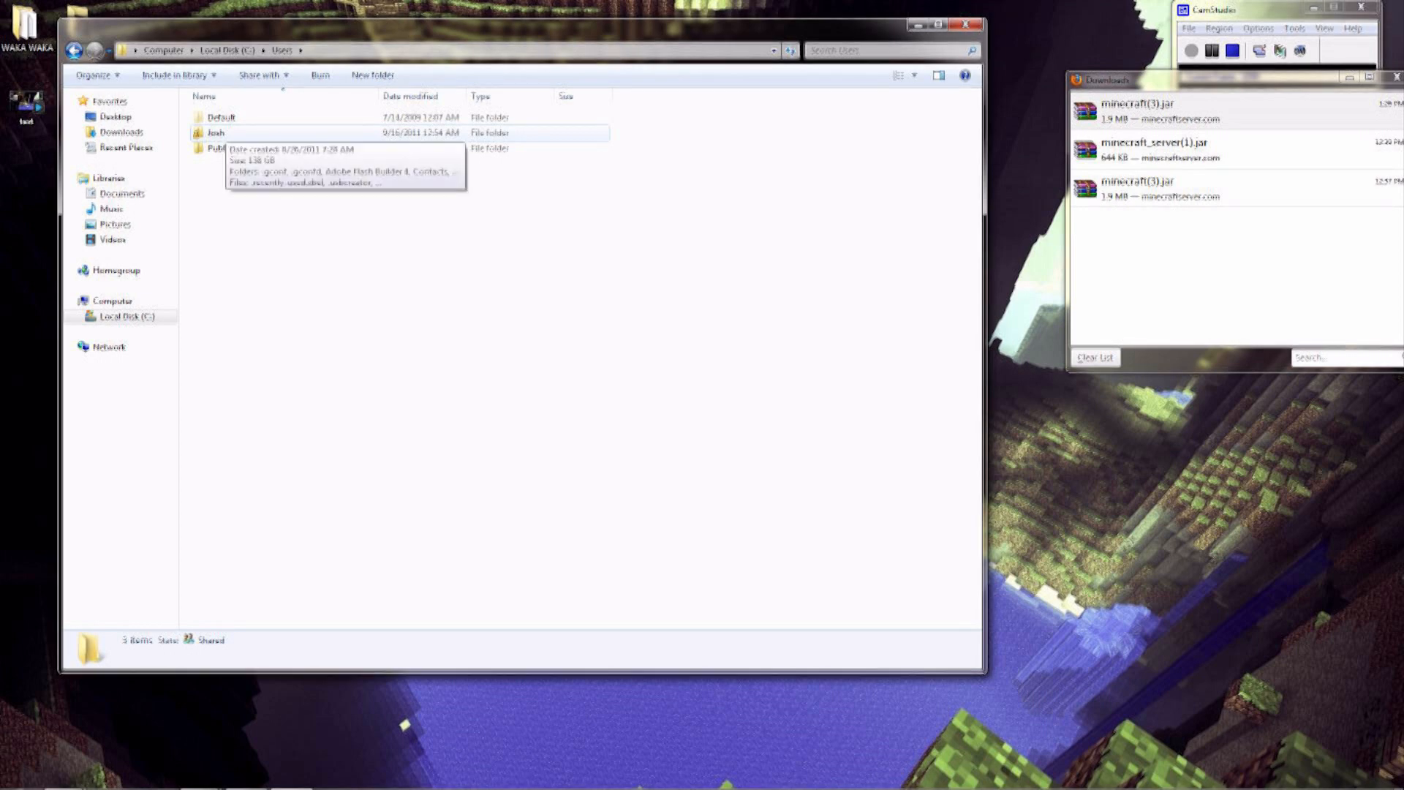
{"action": "double_click", "coordinate": [213, 132]}
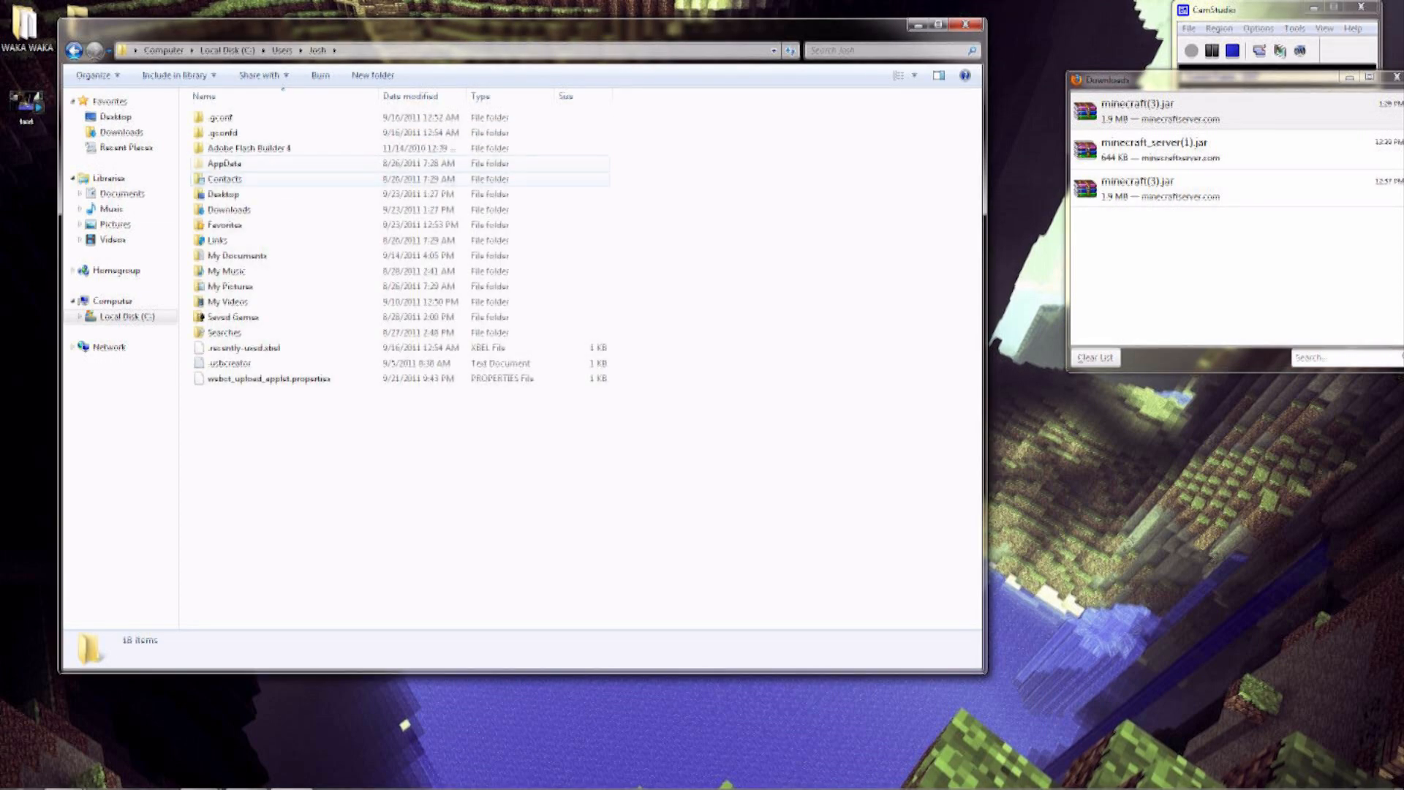
{"action": "mouse_move", "coordinate": [224, 164]}
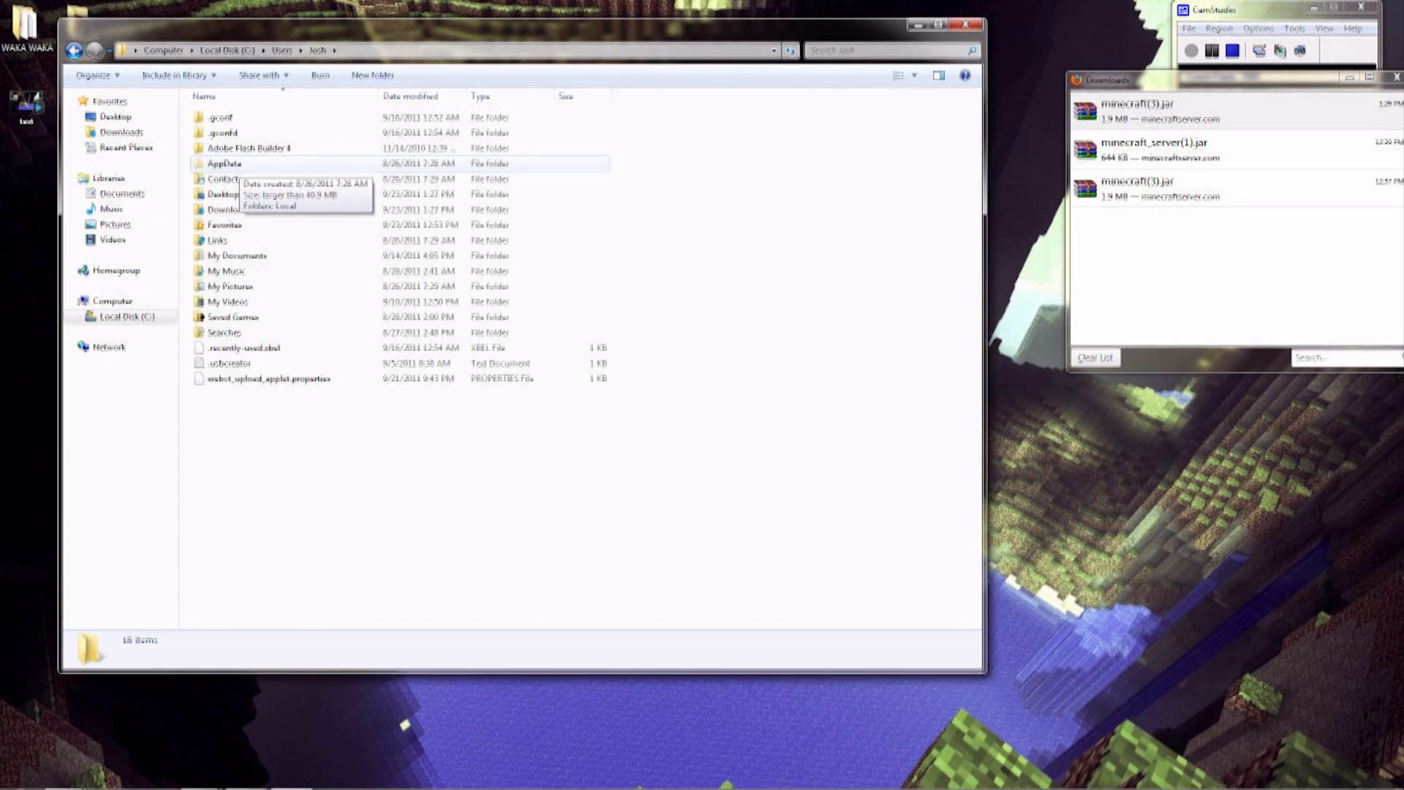
- Continue through AppData into .minecraft, review it, then close the window
{"action": "double_click", "coordinate": [223, 162]}
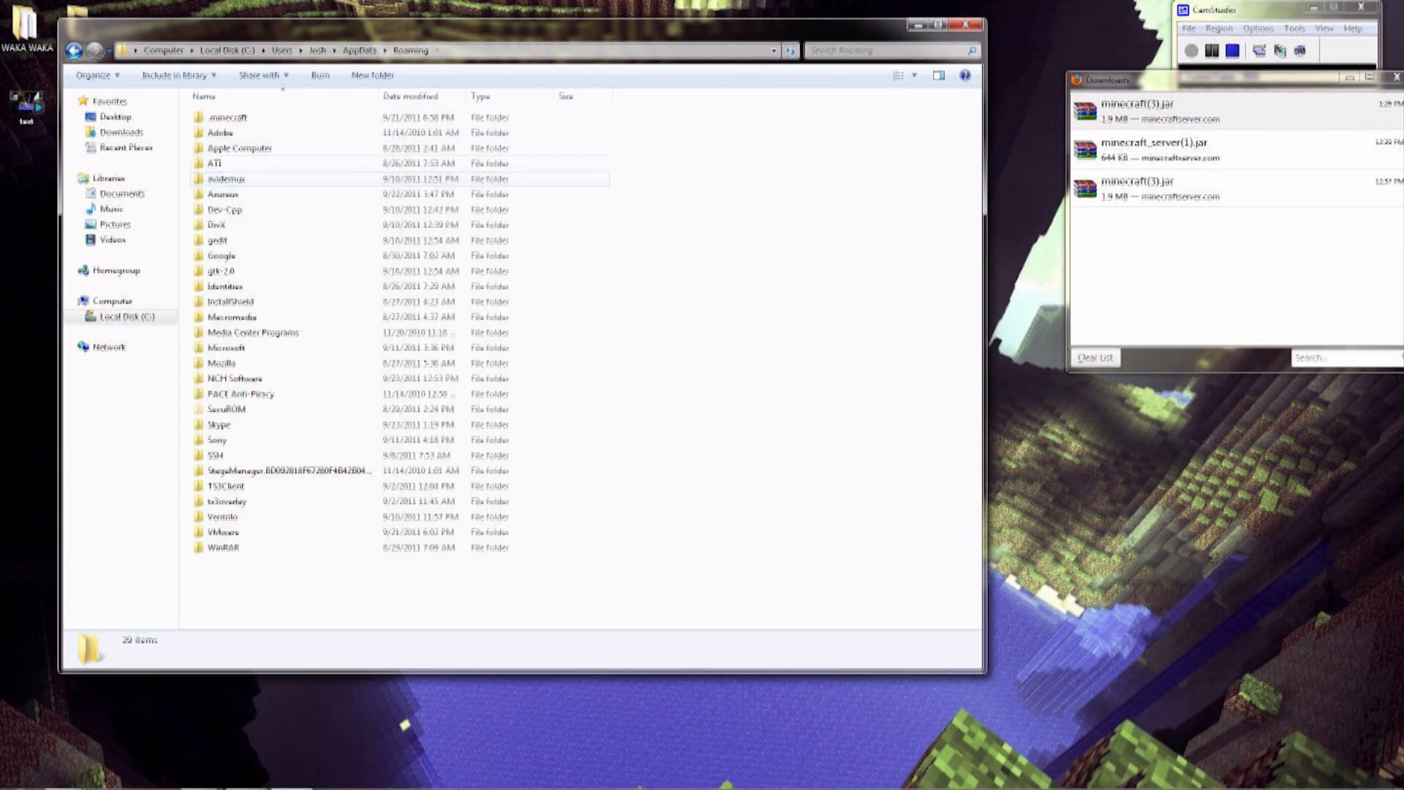
{"action": "double_click", "coordinate": [228, 117]}
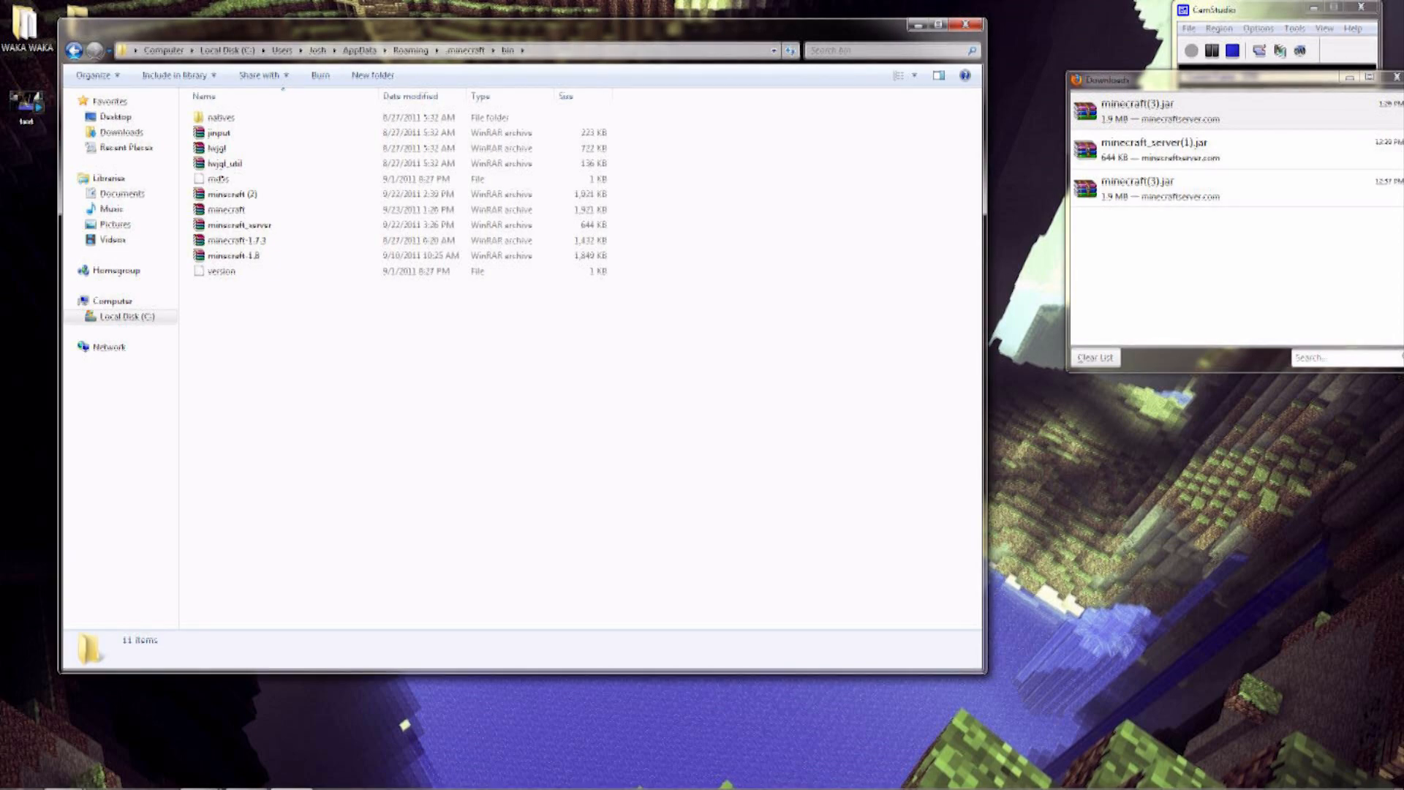
{"action": "left_click", "coordinate": [964, 25]}
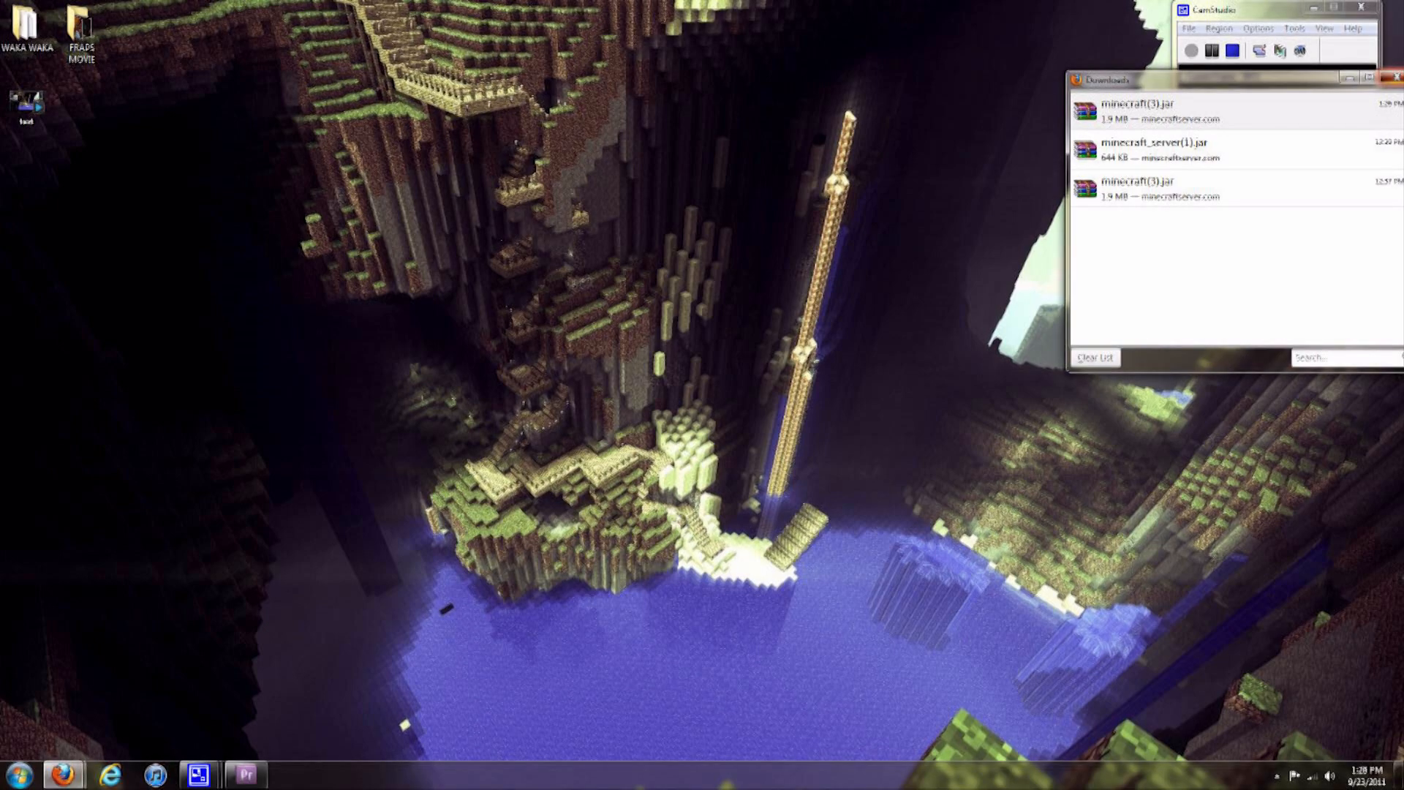
- Download the Minecraft 1.9 server jar from minecraftserver.com and save it to disk
{"action": "left_click", "coordinate": [63, 772]}
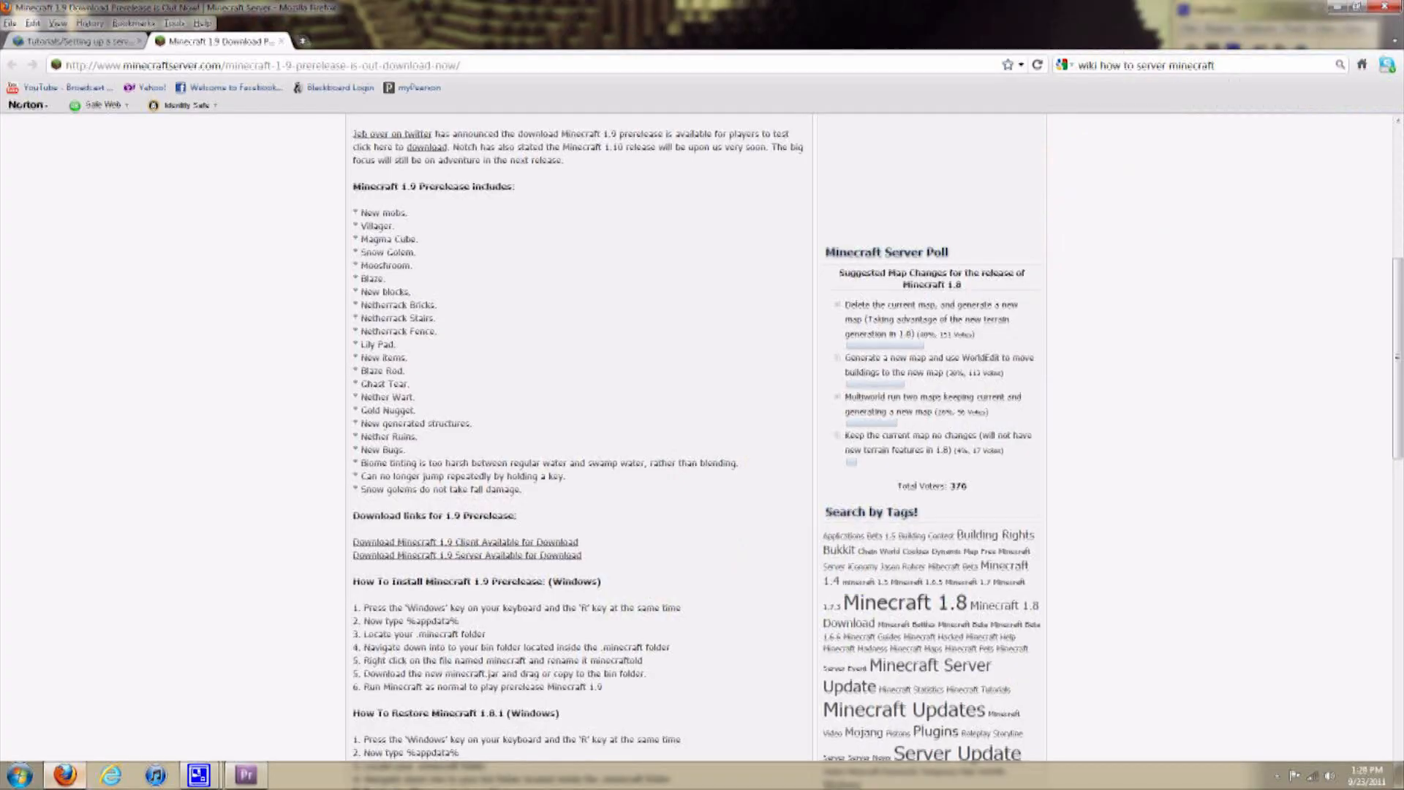
{"action": "scroll", "scroll_direction": "down", "scroll_amount": 3}
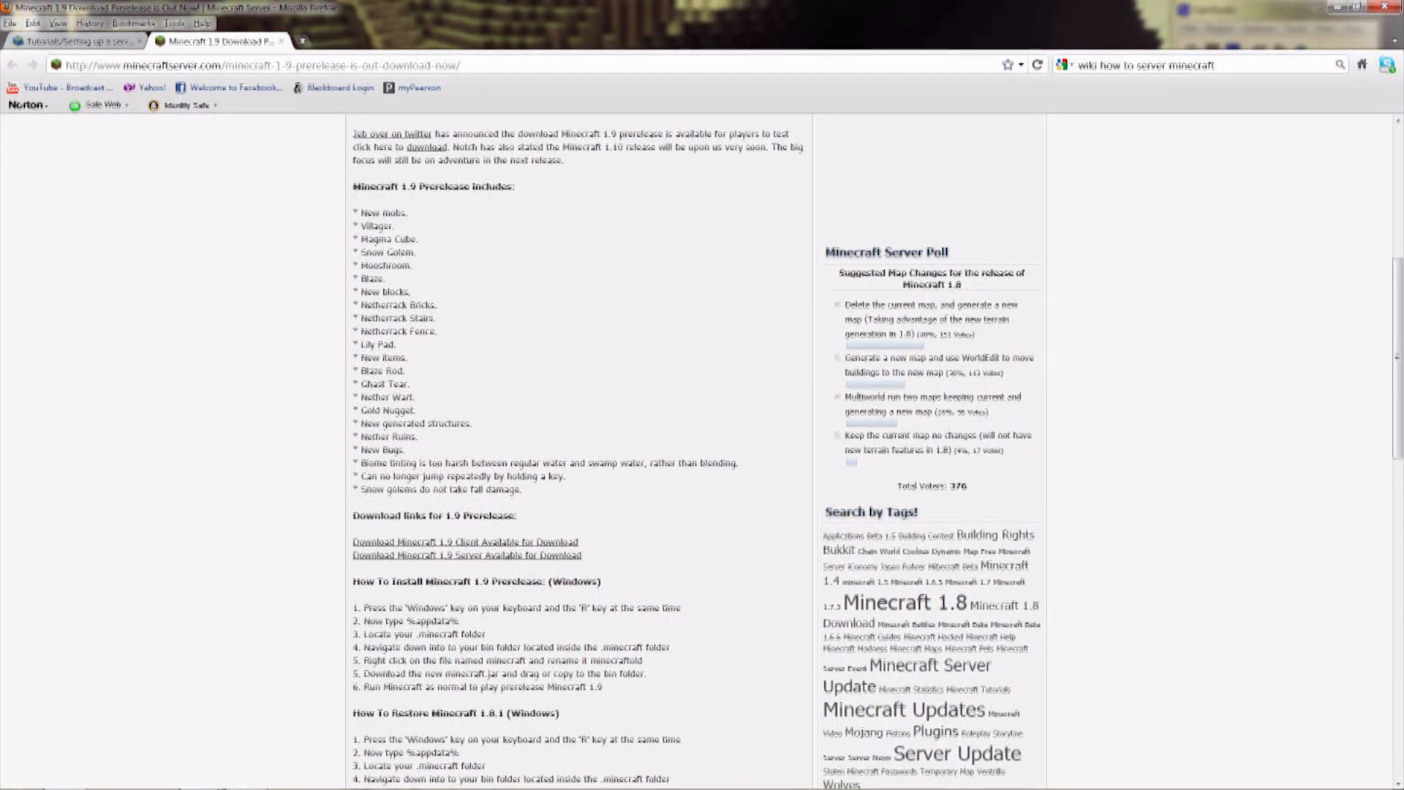
{"action": "mouse_move", "coordinate": [464, 541]}
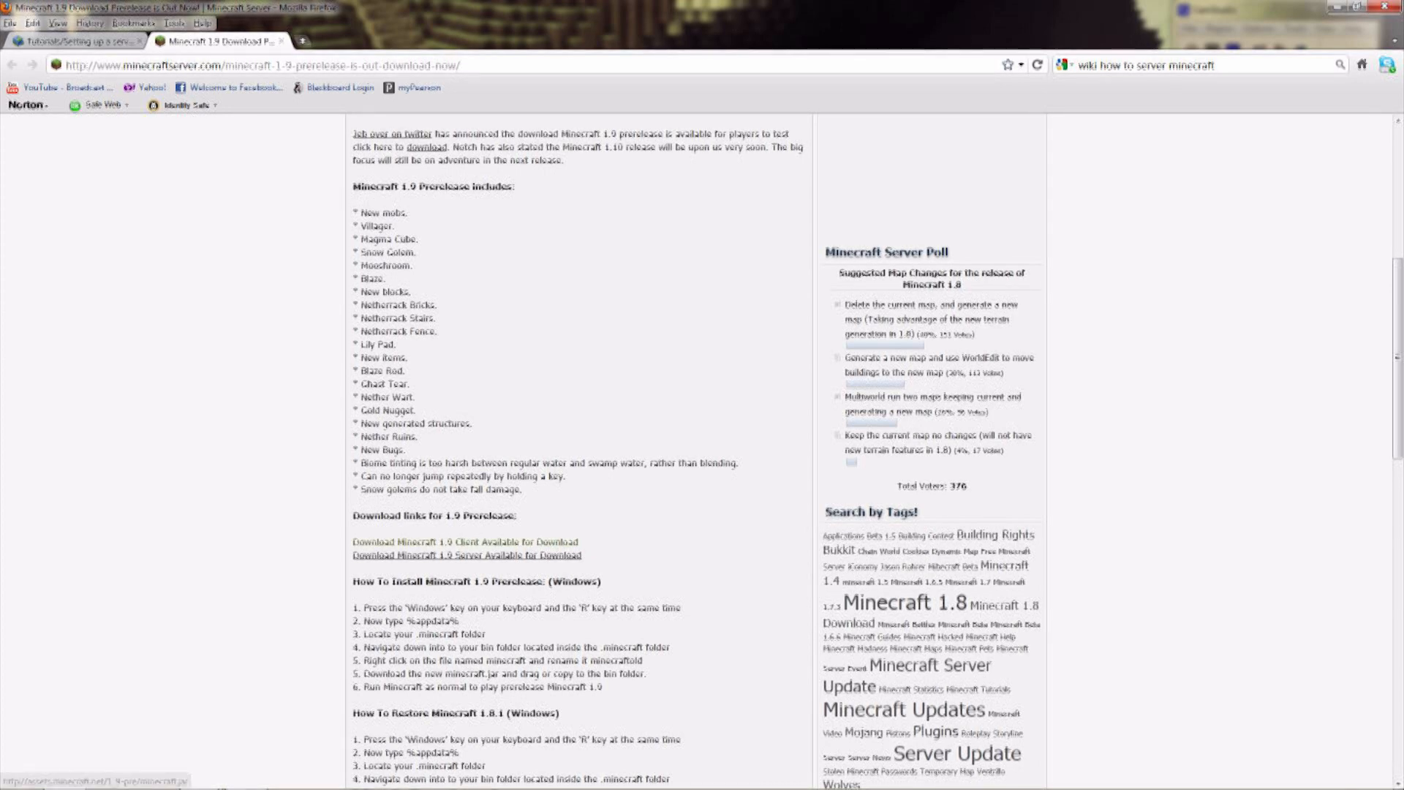
{"action": "left_click", "coordinate": [467, 556]}
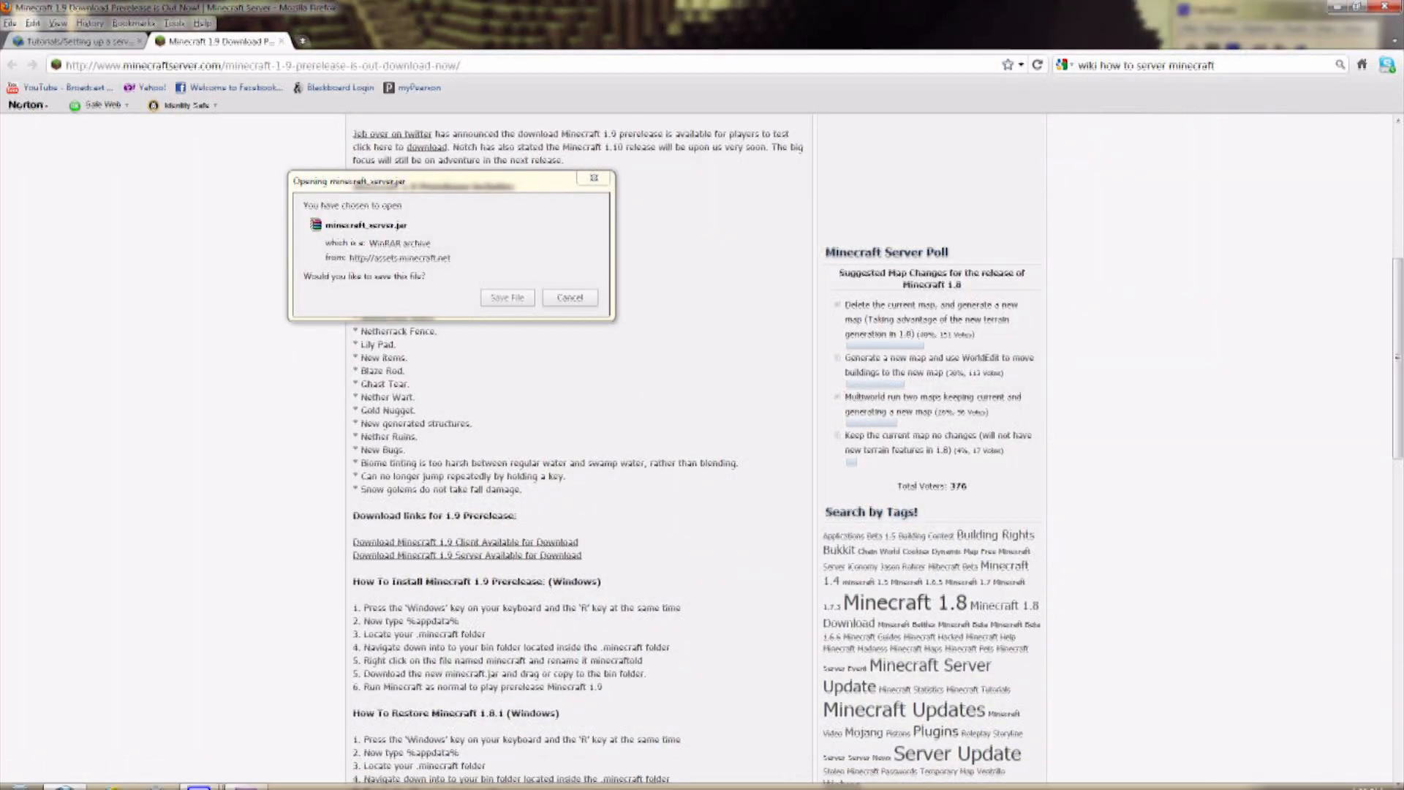
{"action": "left_click", "coordinate": [508, 297]}
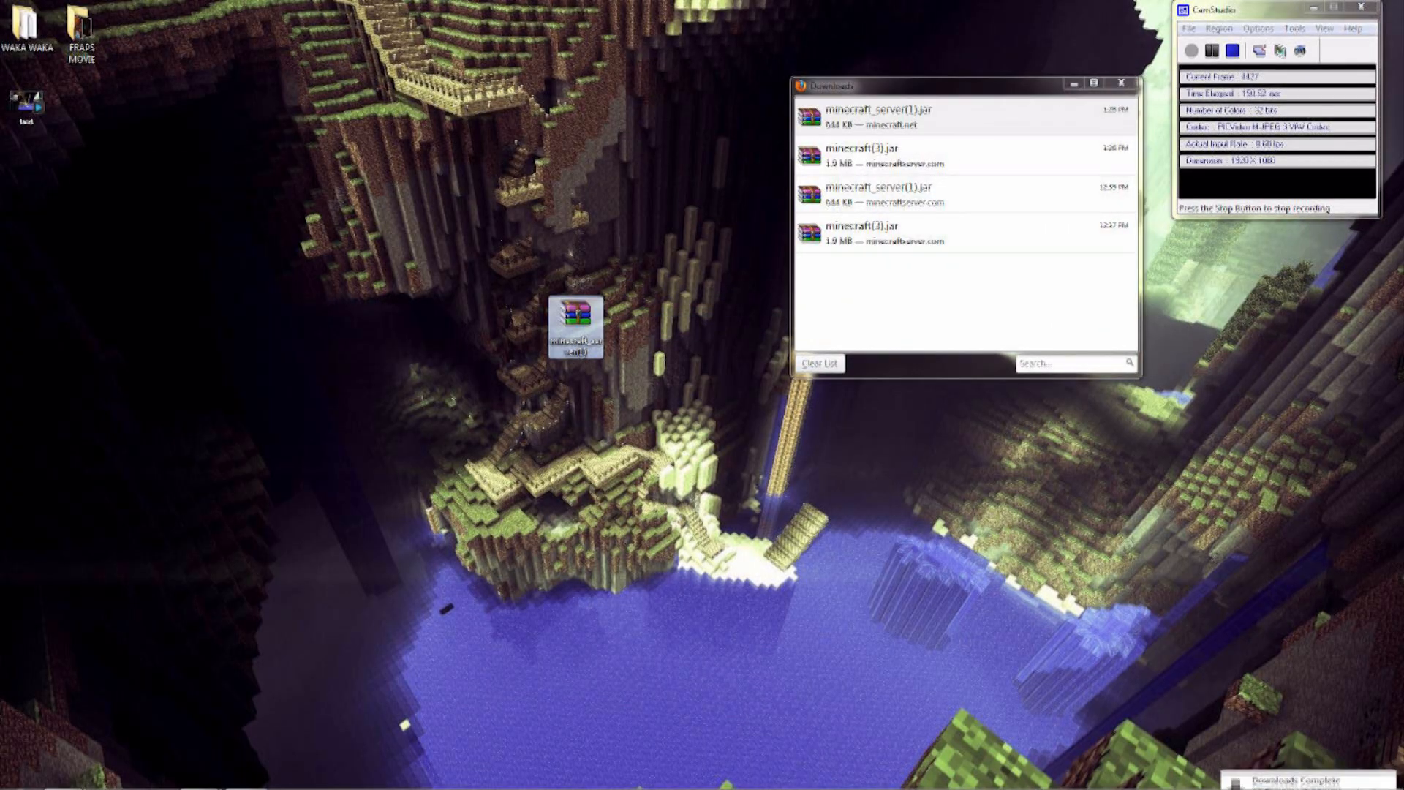
- Rename the downloaded jar to minecraft_server and create a new desktop folder for it
{"action": "right_click", "coordinate": [573, 324]}
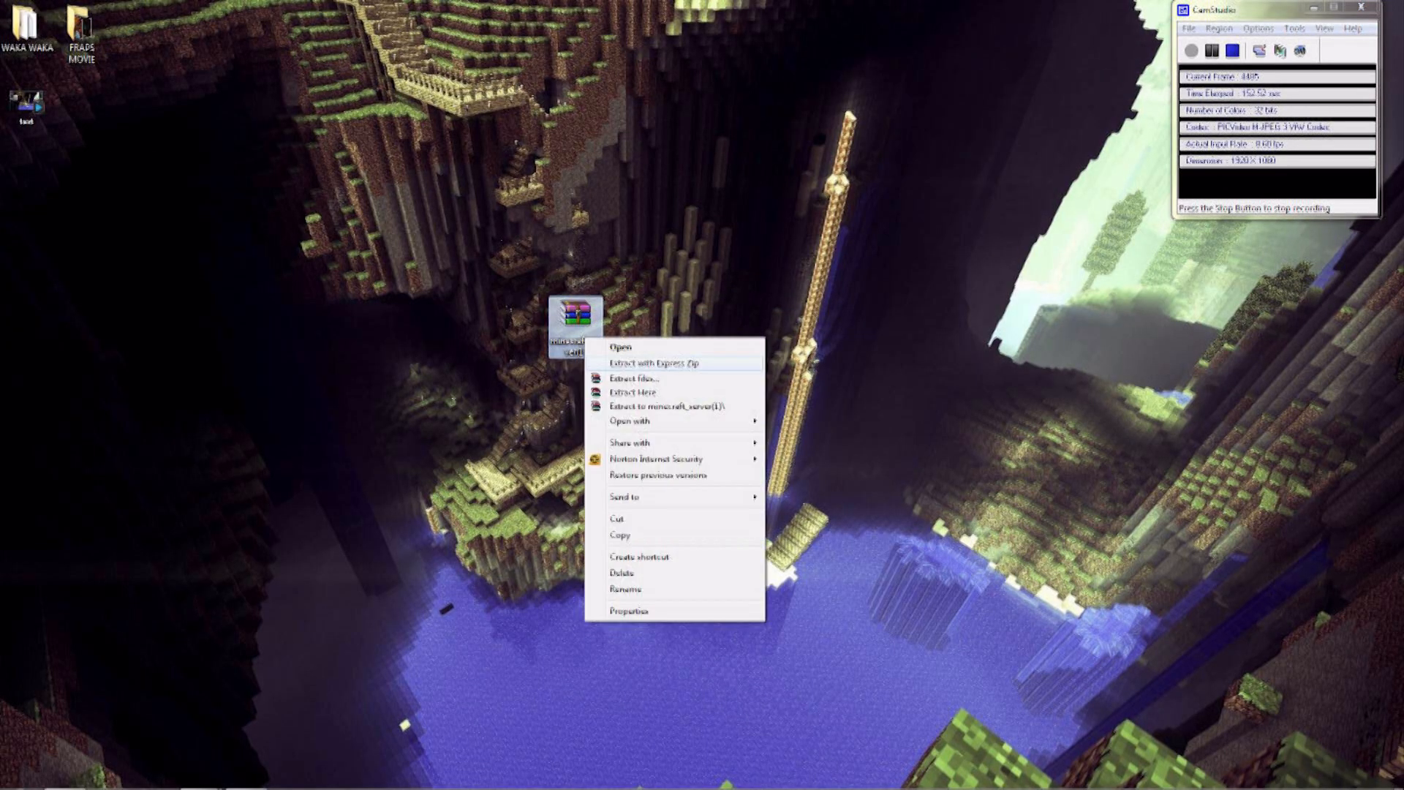
{"action": "left_click", "coordinate": [624, 588]}
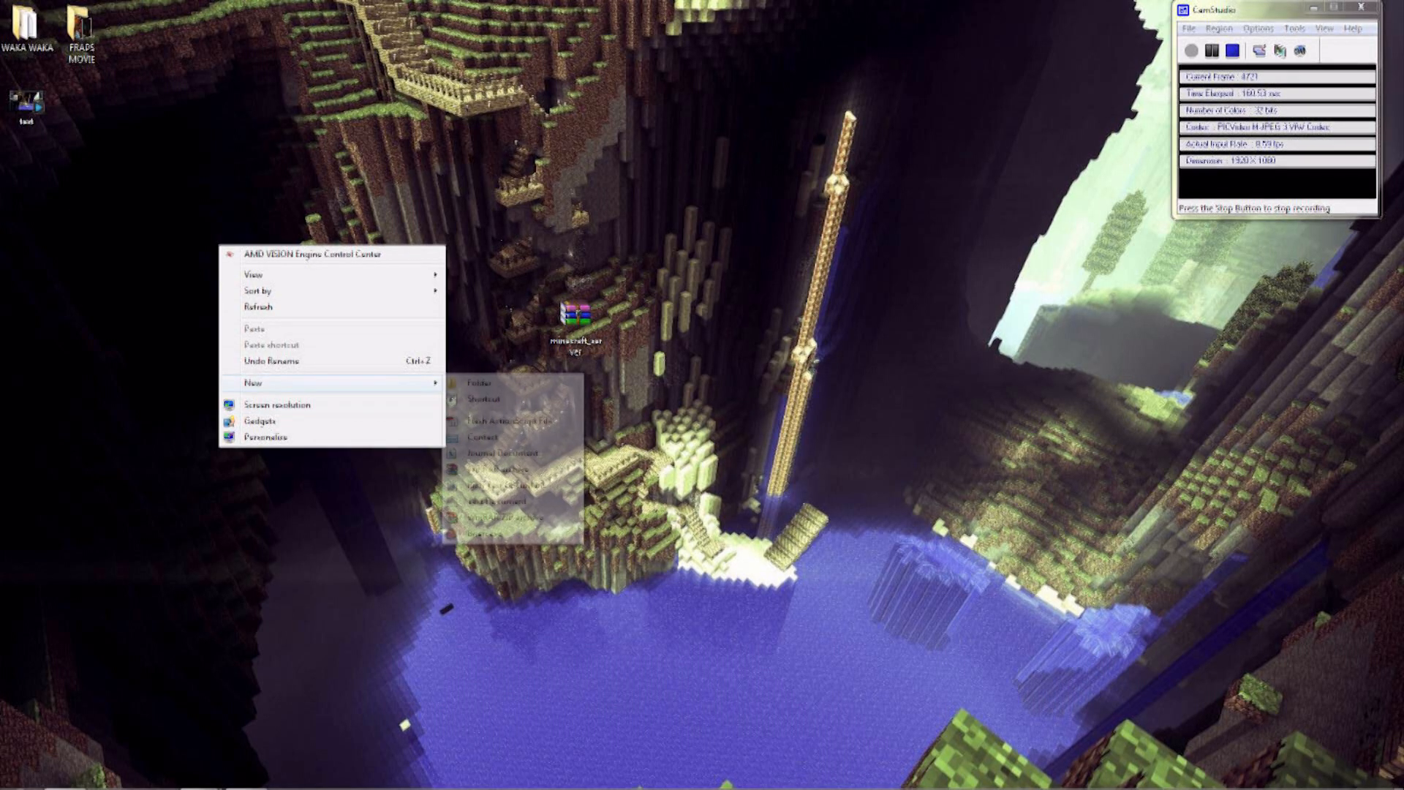
{"action": "left_click", "coordinate": [475, 380]}
{"action": "type", "text": "Minecraft 1.9 server"}
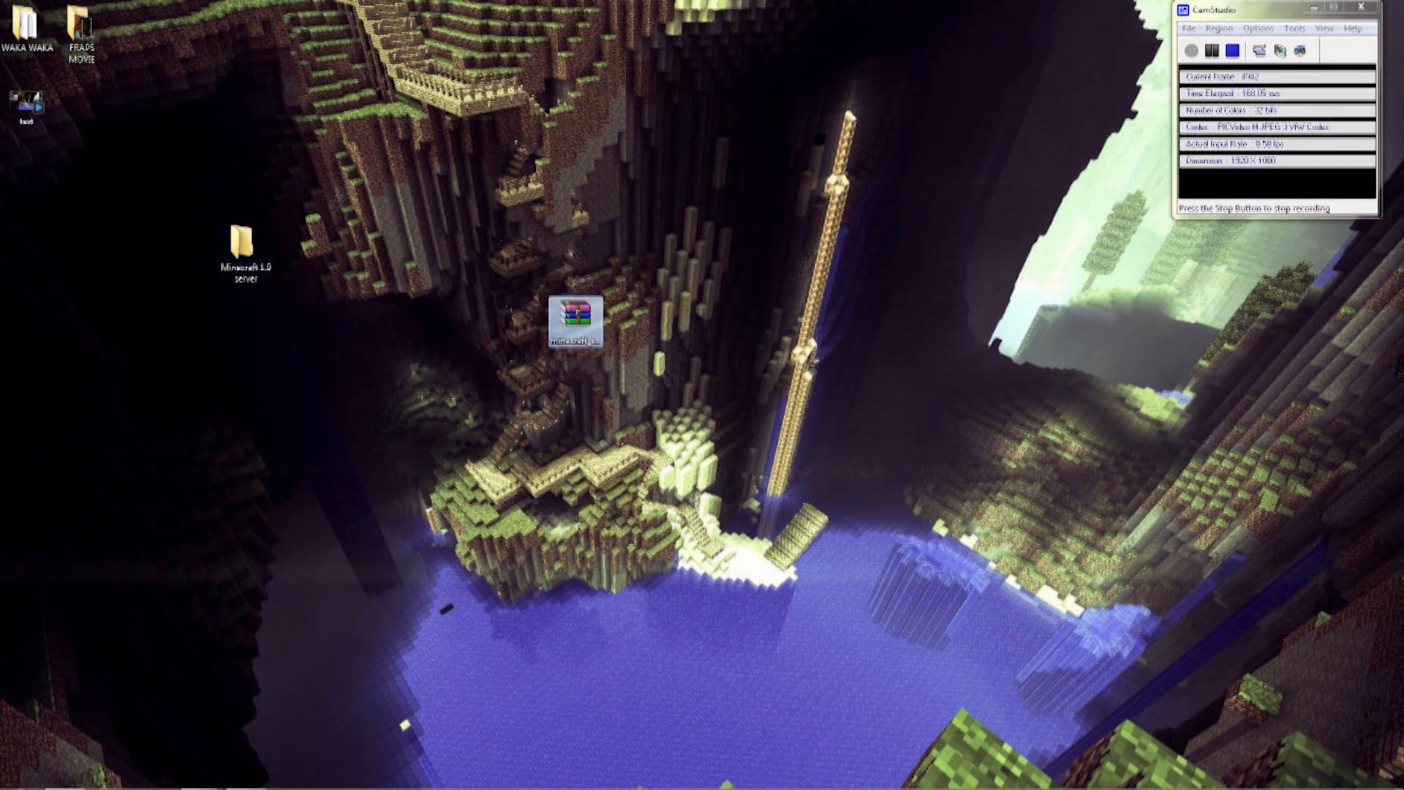
- Move minecraft_server.jar into the Minecraft 1.9 server folder and open that folder
{"action": "left_click_drag", "start_coordinate": [574, 317], "coordinate": [245, 245]}
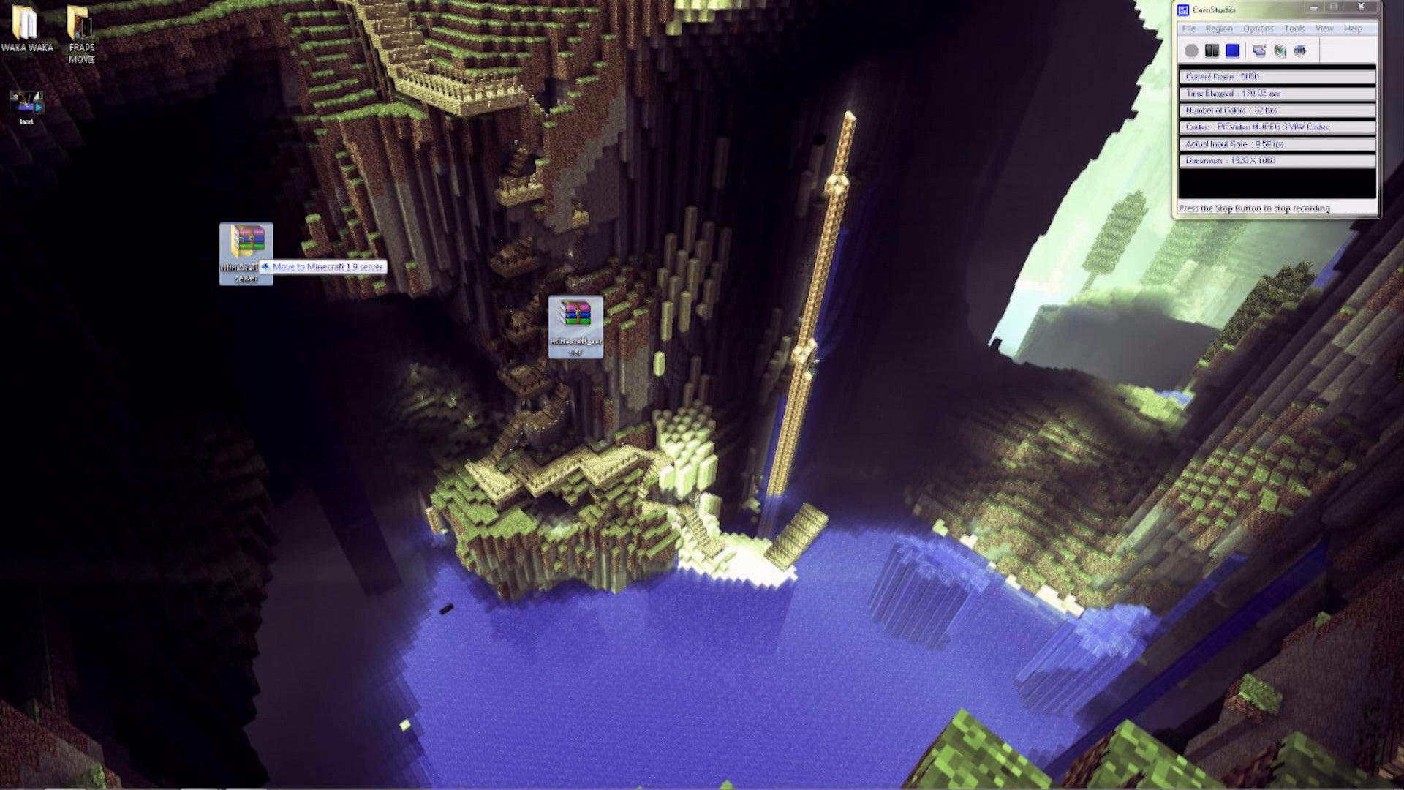
{"action": "double_click", "coordinate": [244, 250]}
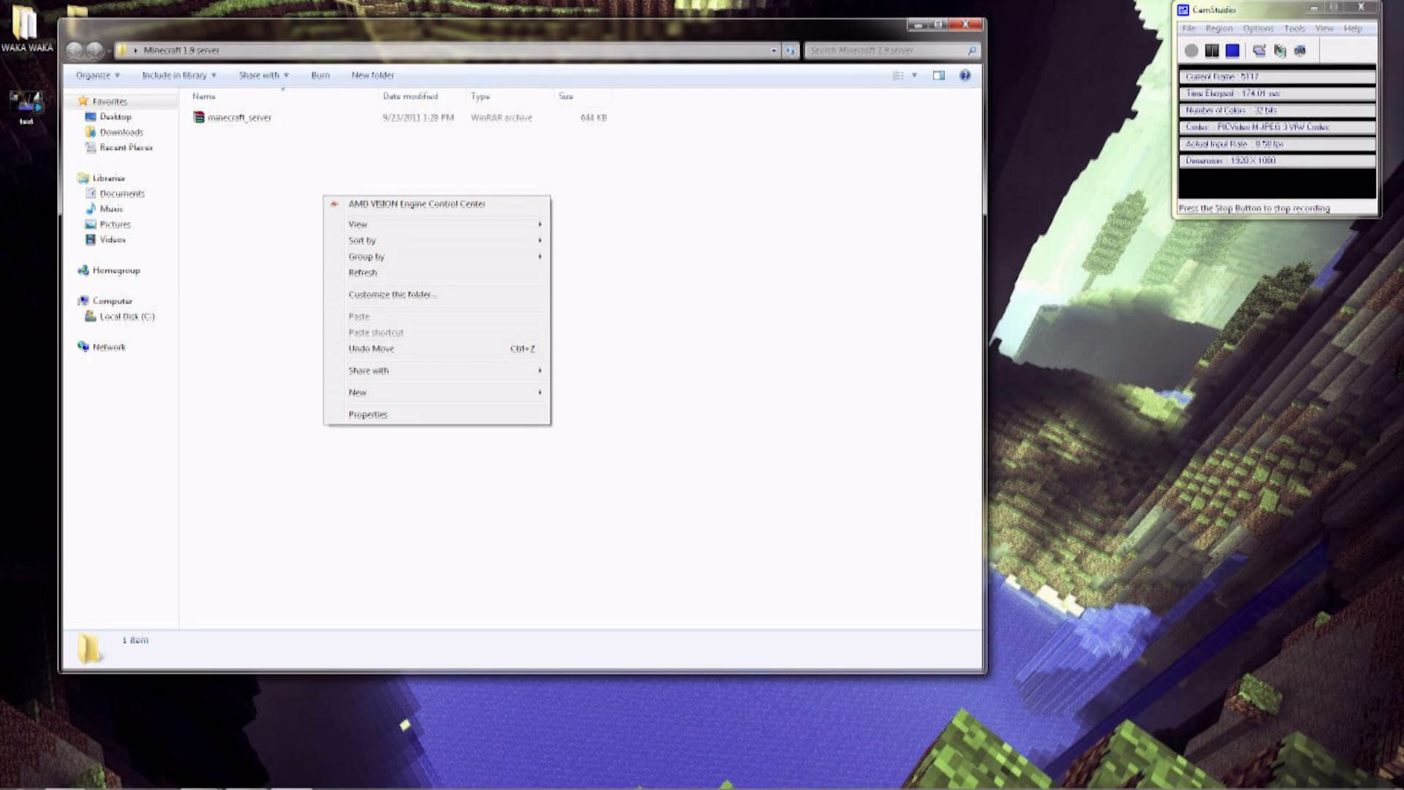
- Create a new text document in the server folder and paste the launch command into it
{"action": "left_click", "coordinate": [356, 391]}
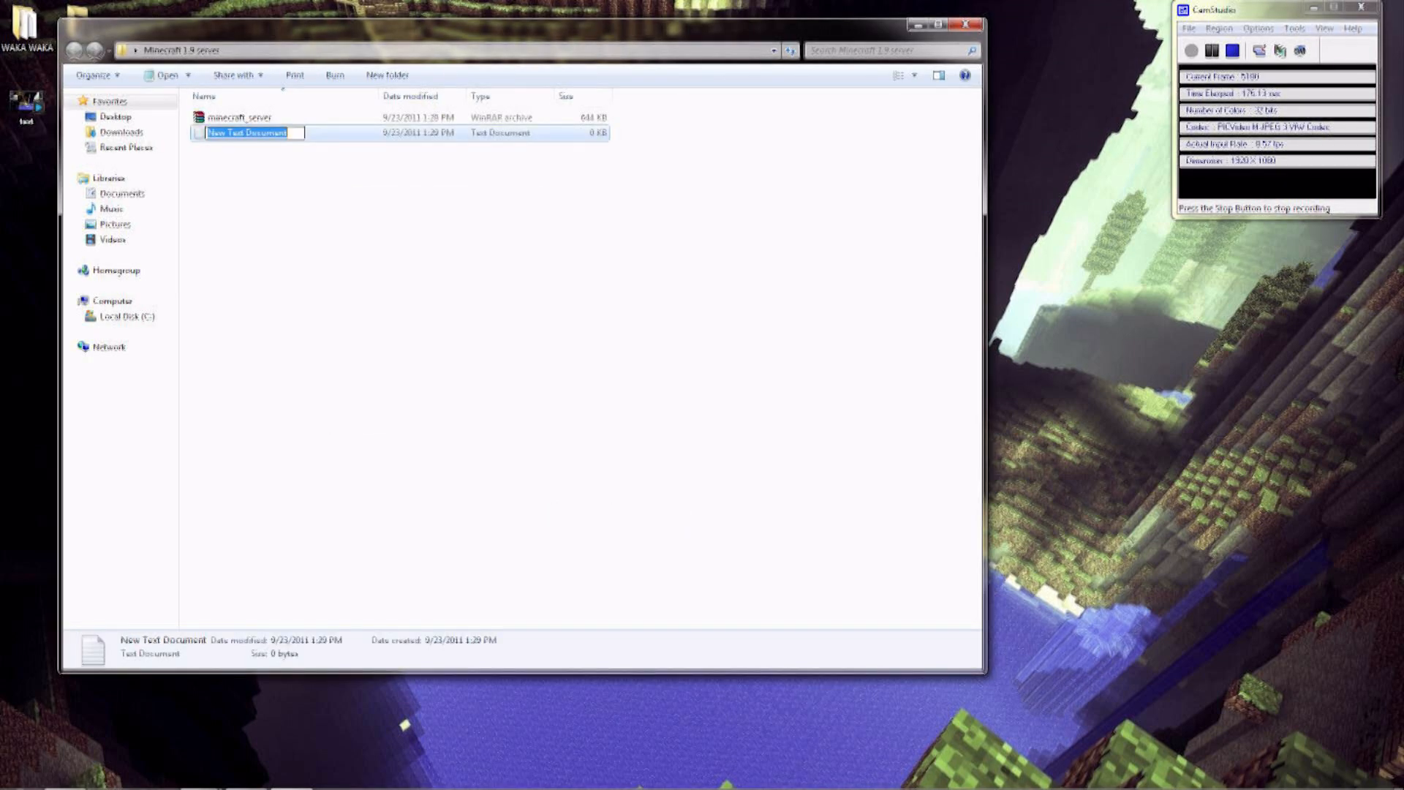
{"action": "double_click", "coordinate": [250, 133]}
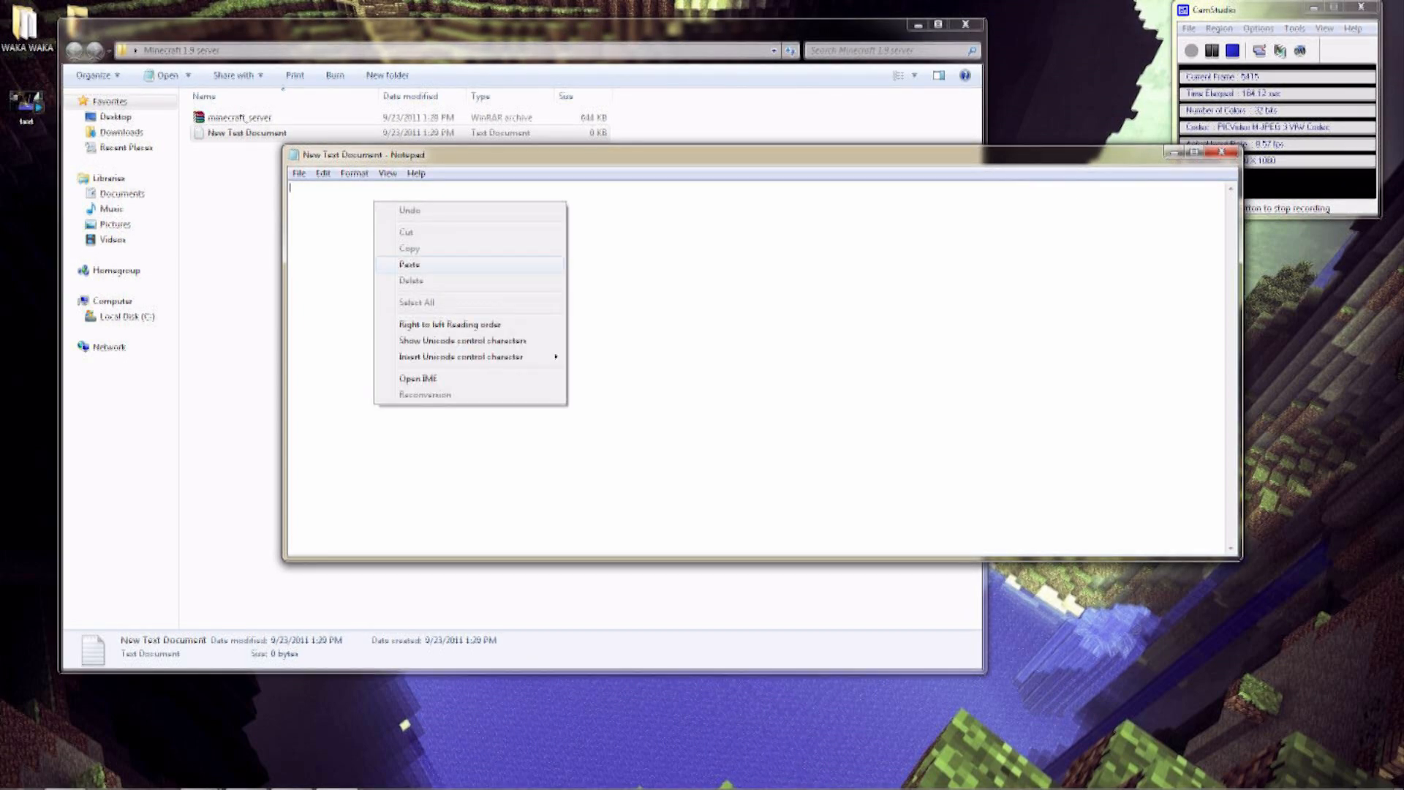
{"action": "left_click", "coordinate": [409, 265]}
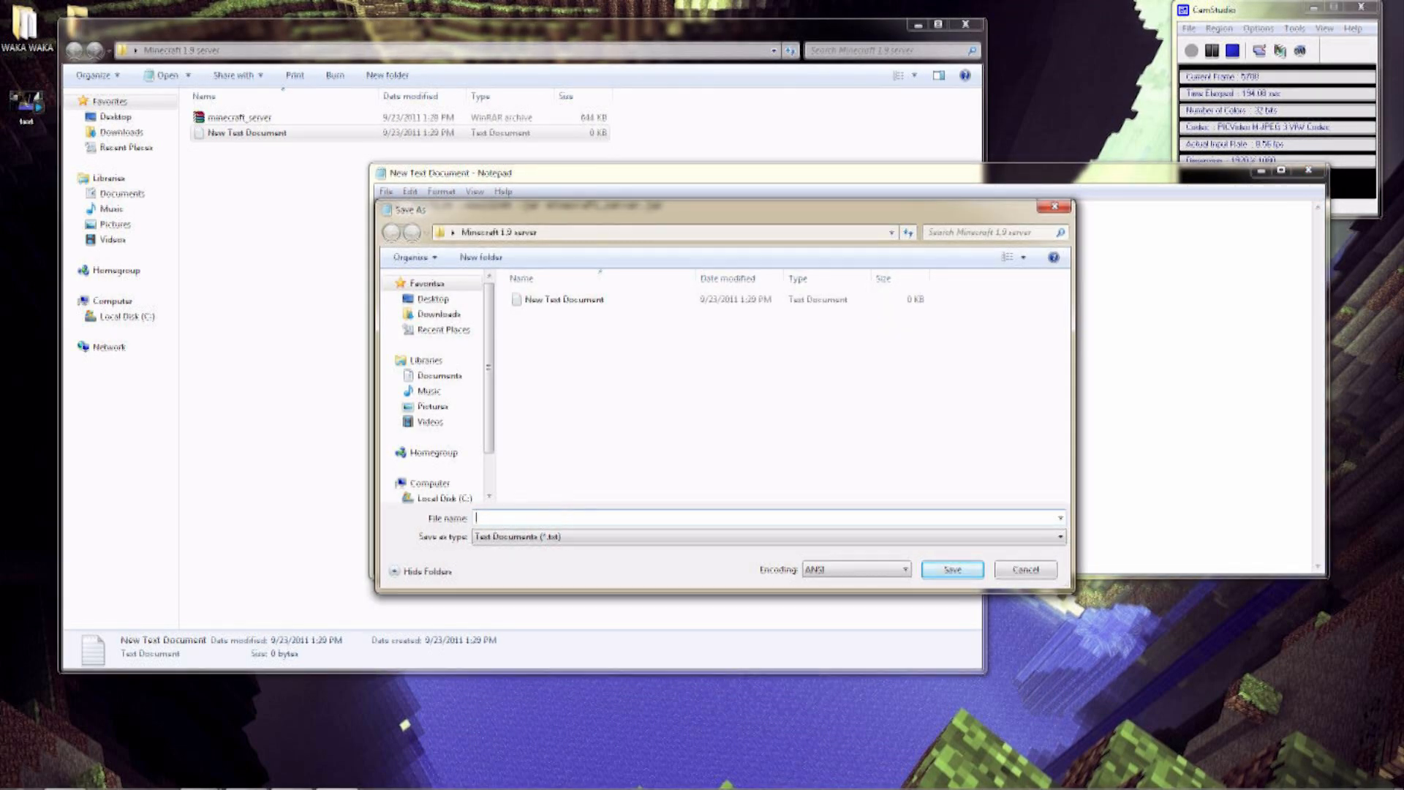
- Save the document as run.bat in the Minecraft 1.9 server folder
{"action": "type", "text": "run"}
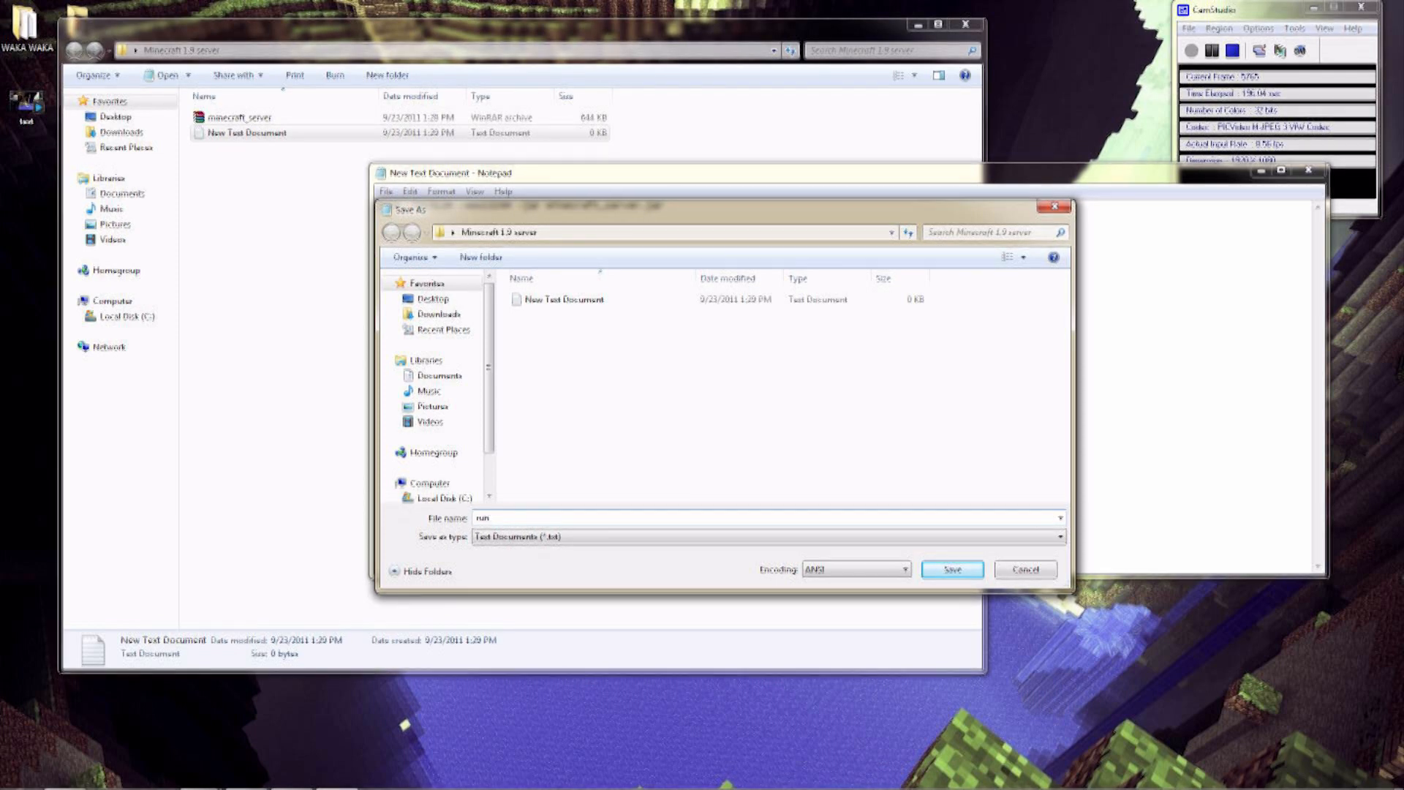
{"action": "type", "text": ".bat"}
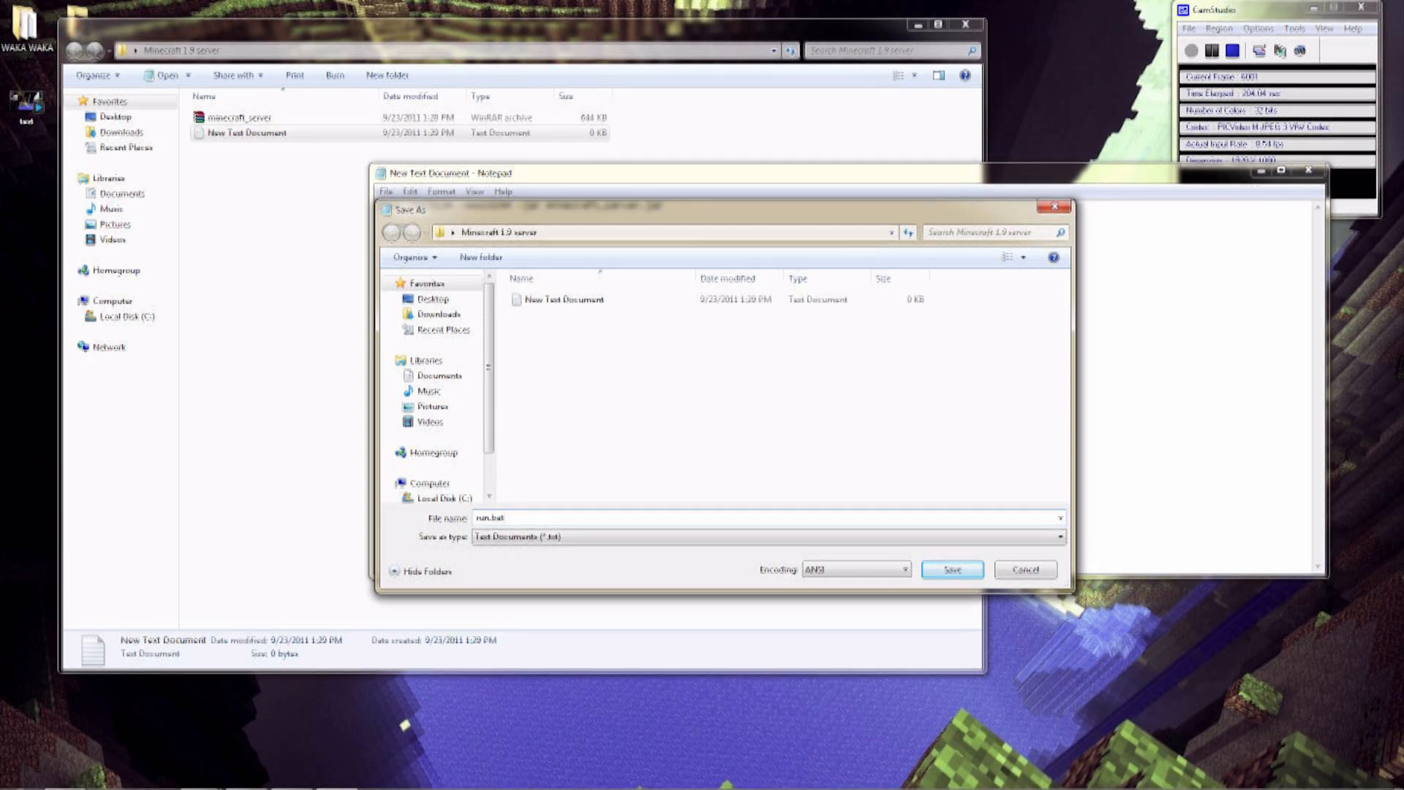
{"action": "left_click", "coordinate": [952, 568]}
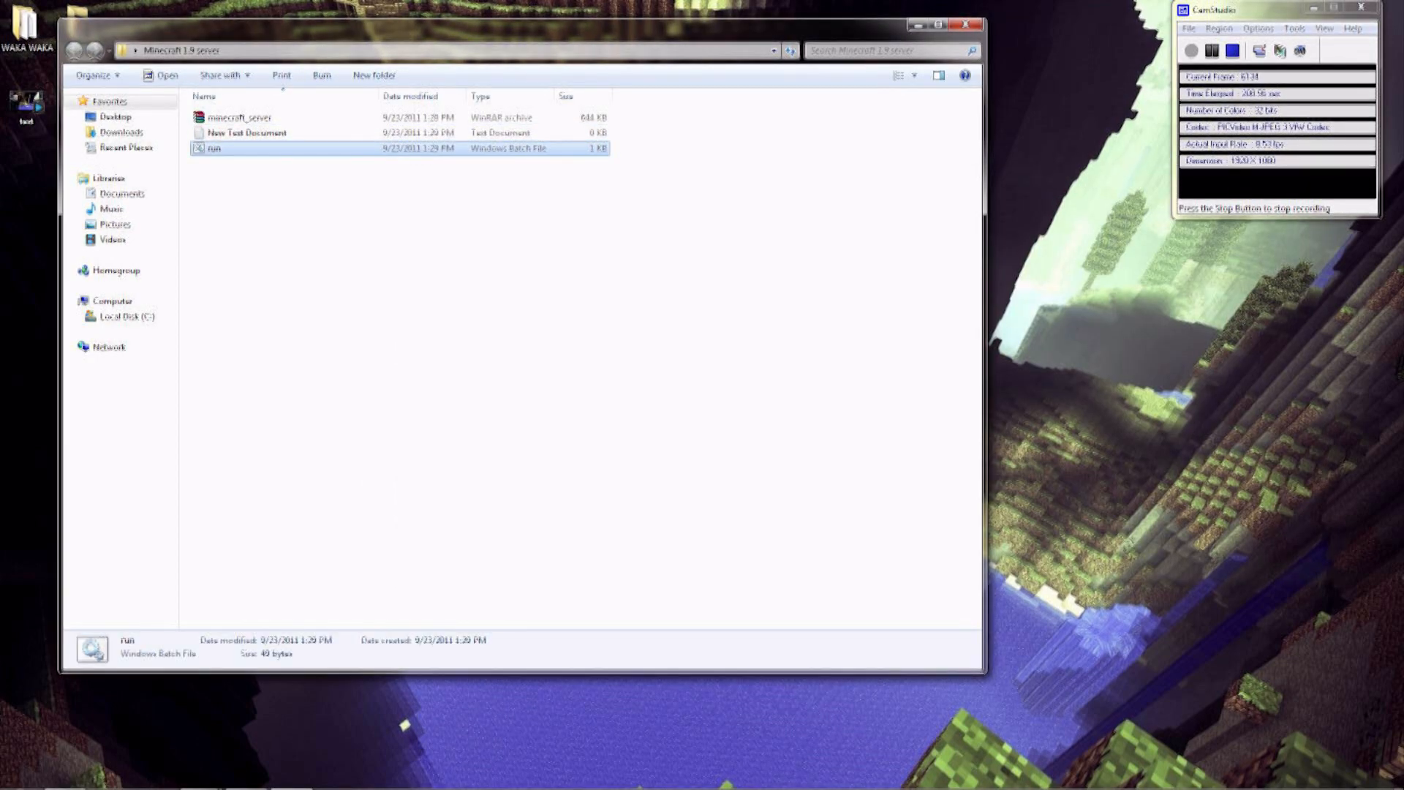
- Launch the server from run.bat and scroll its log to see the spawn area prepared and Done
{"action": "double_click", "coordinate": [214, 147]}
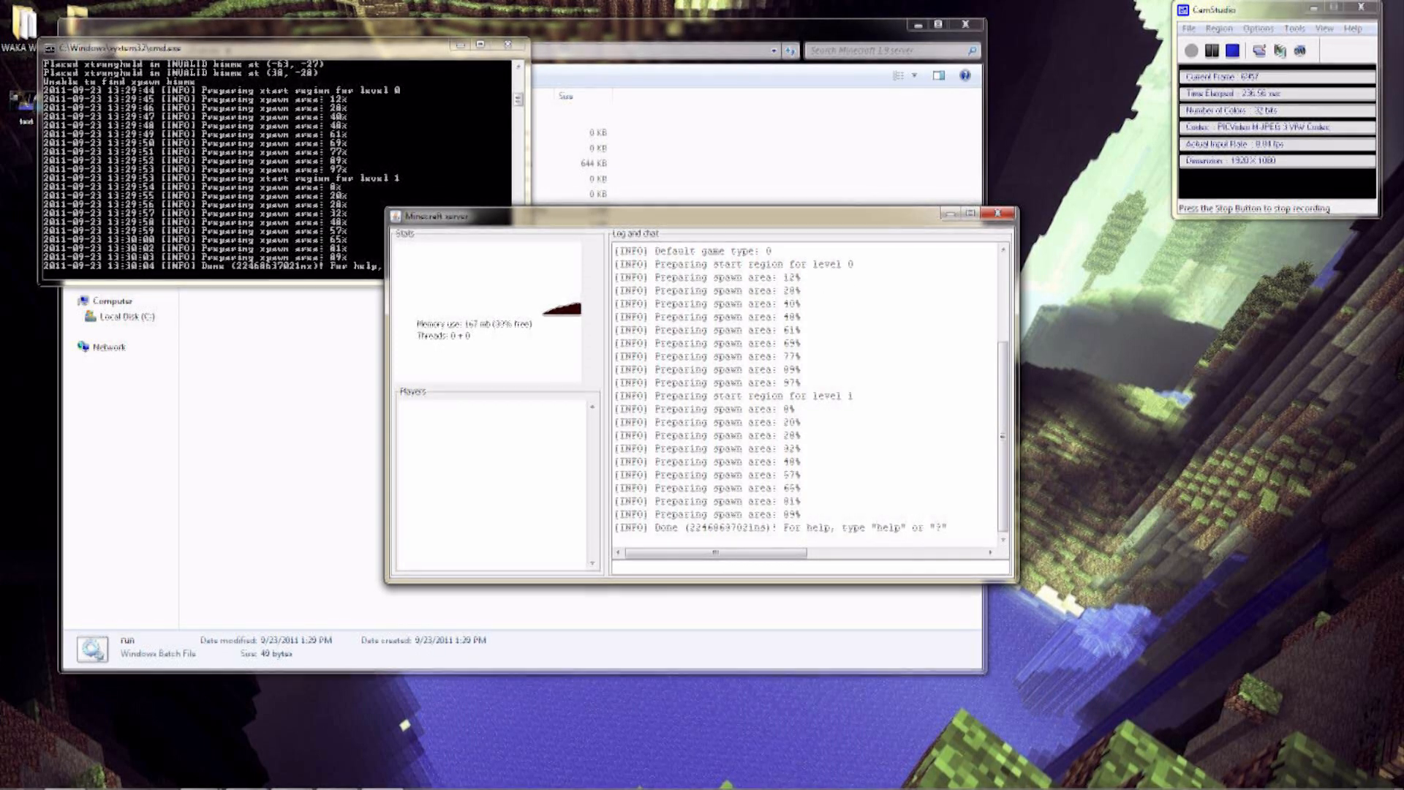
{"action": "scroll", "scroll_direction": "up", "scroll_amount": 3}
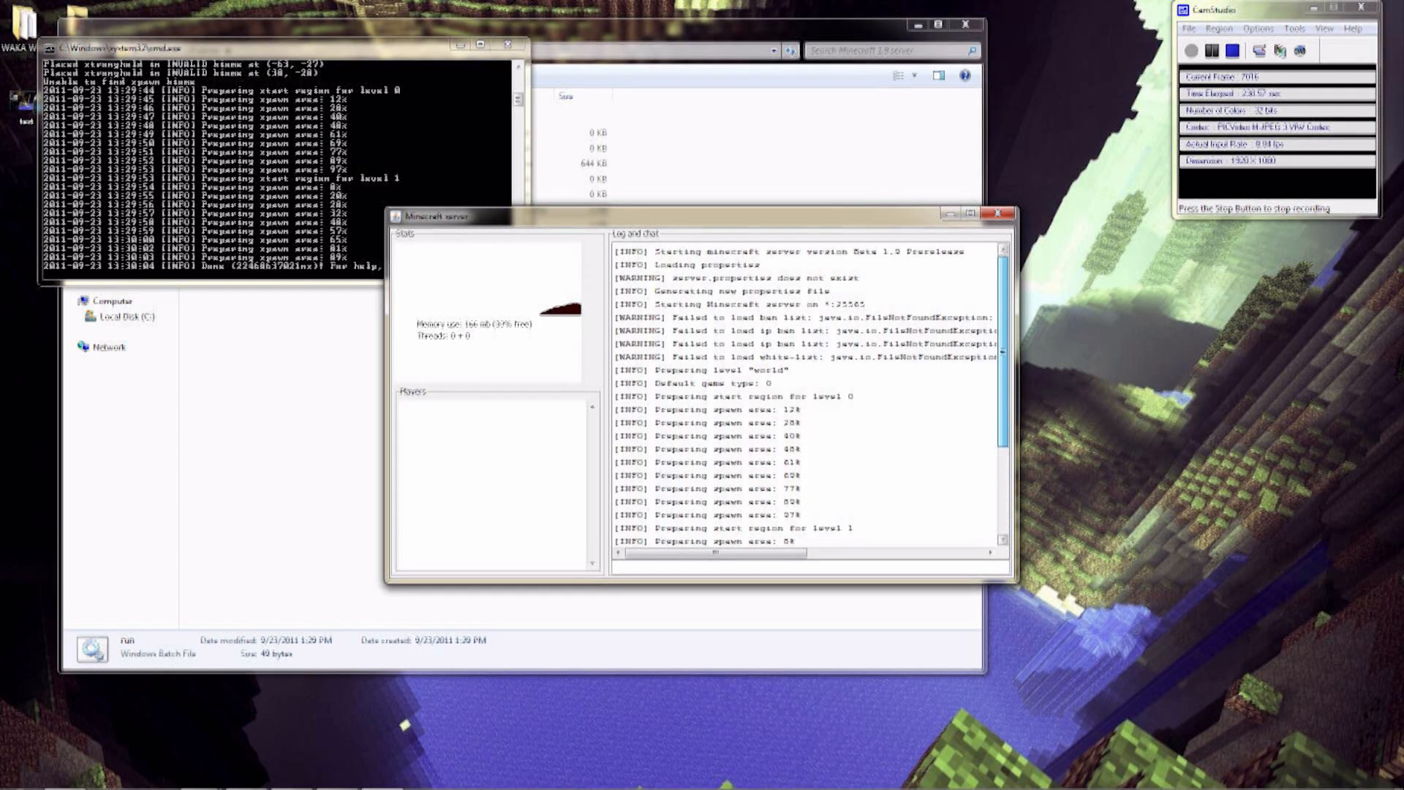